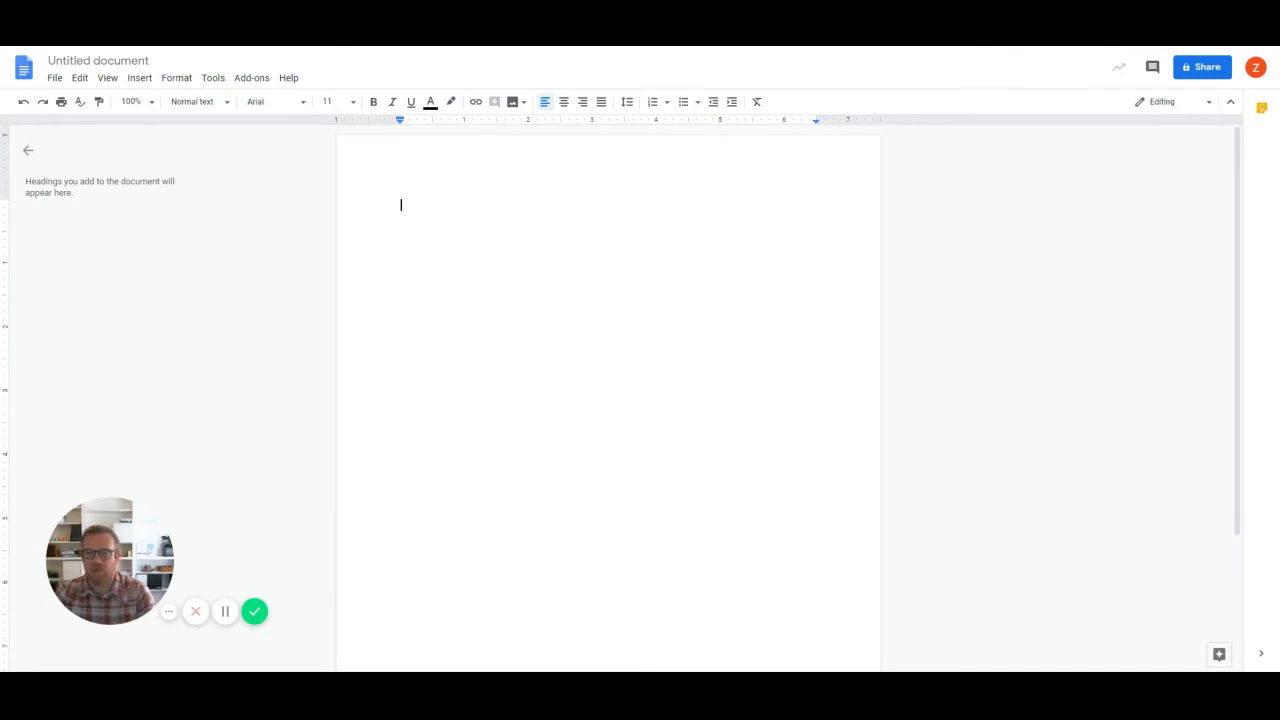
Step: Rename the untitled document to 'TechTipsTuesdayExample'
click(98, 60)
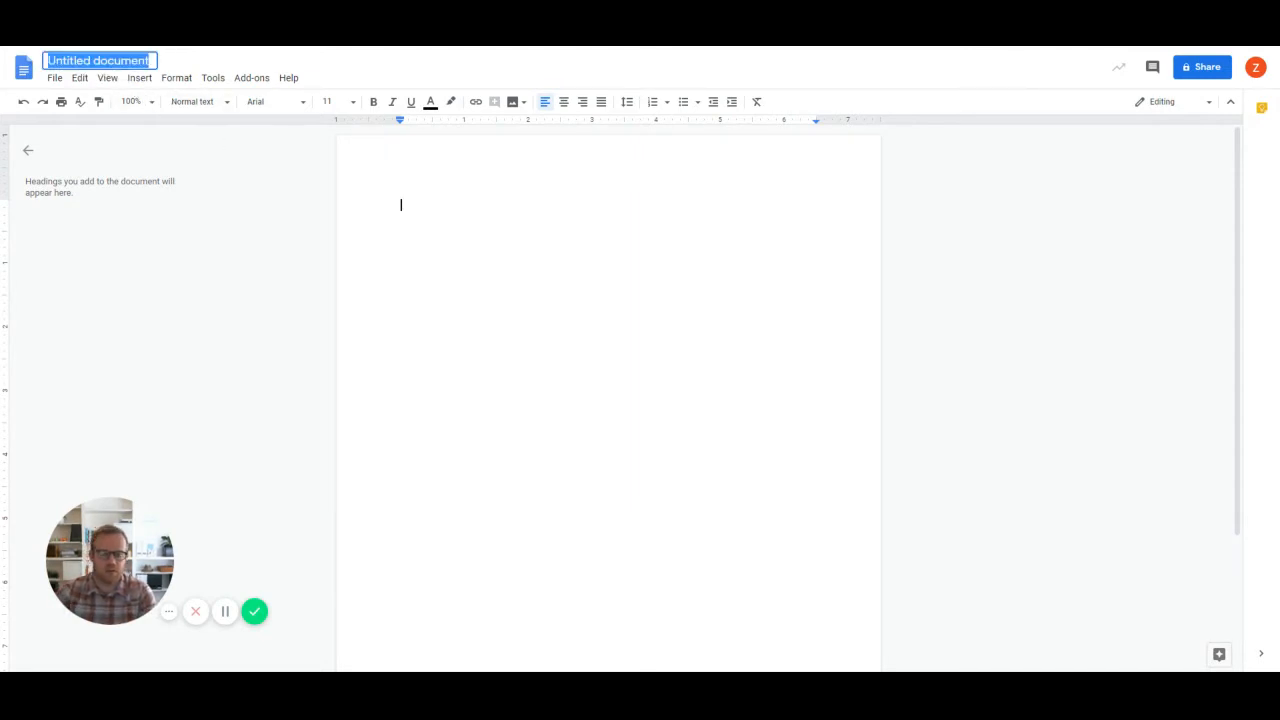
text(TechTipe)
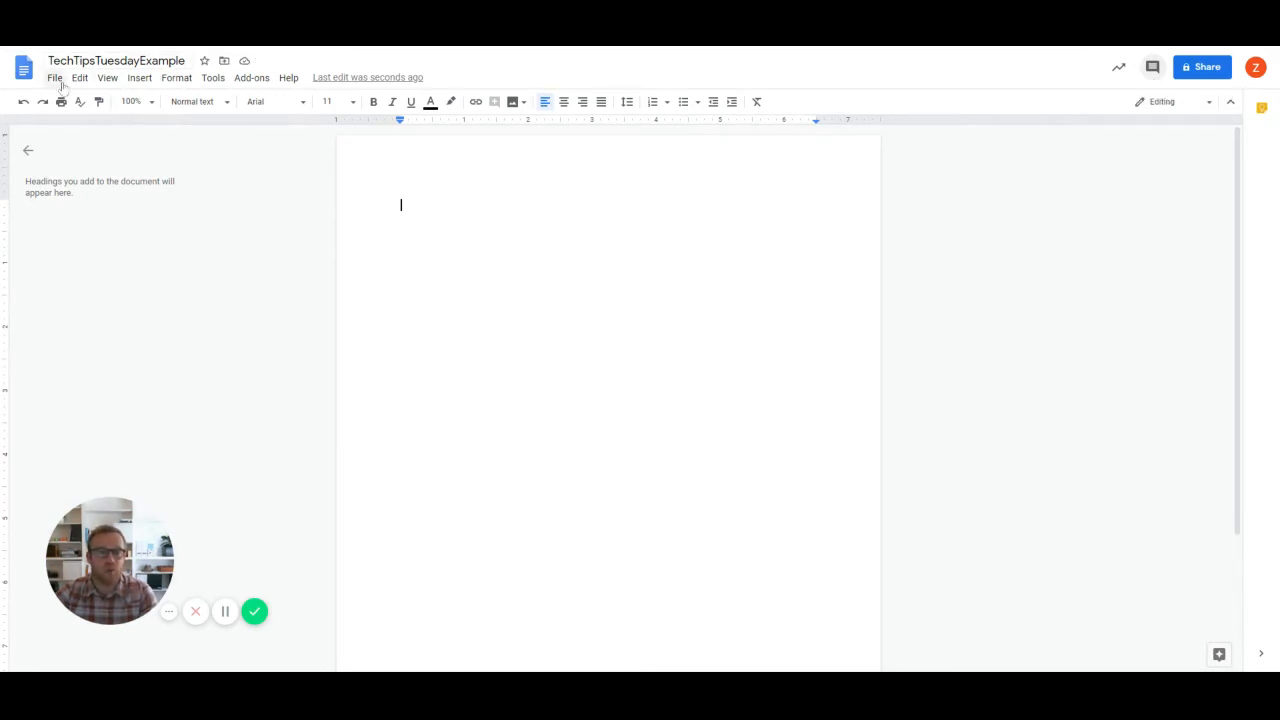
Step: Name the blank document's current version 'Original' in version history
click(54, 77)
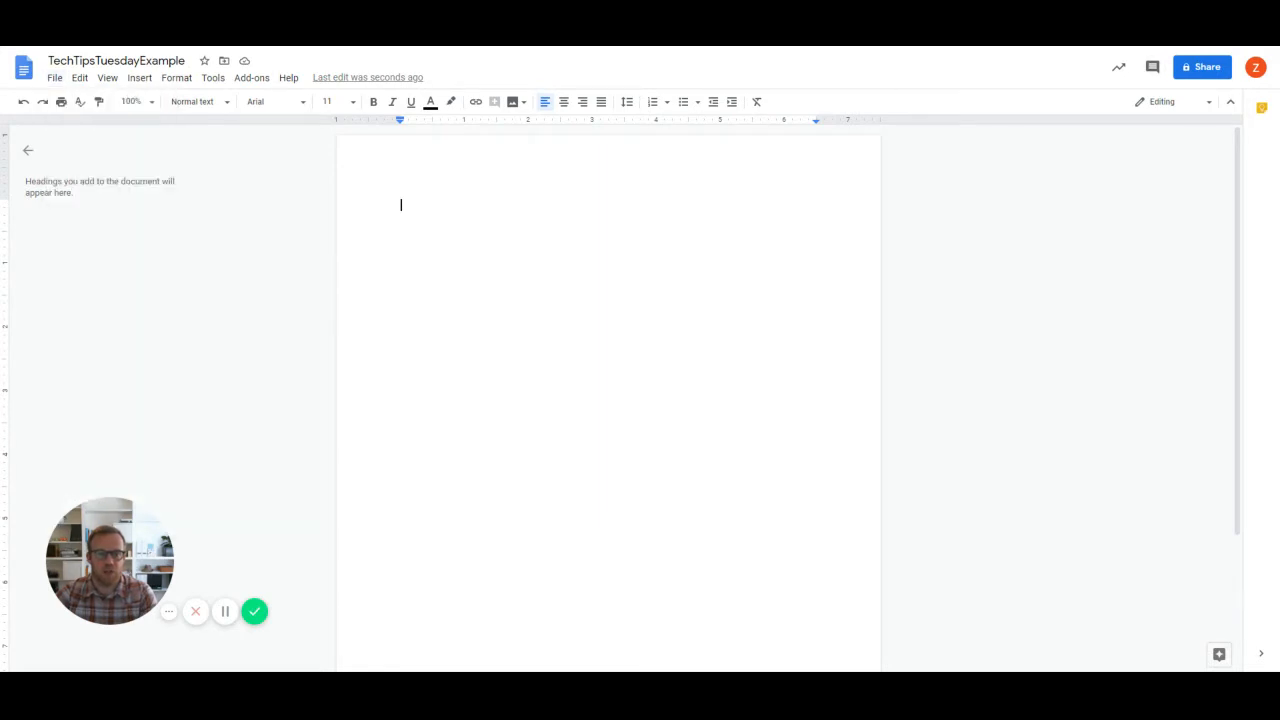
text(Original)
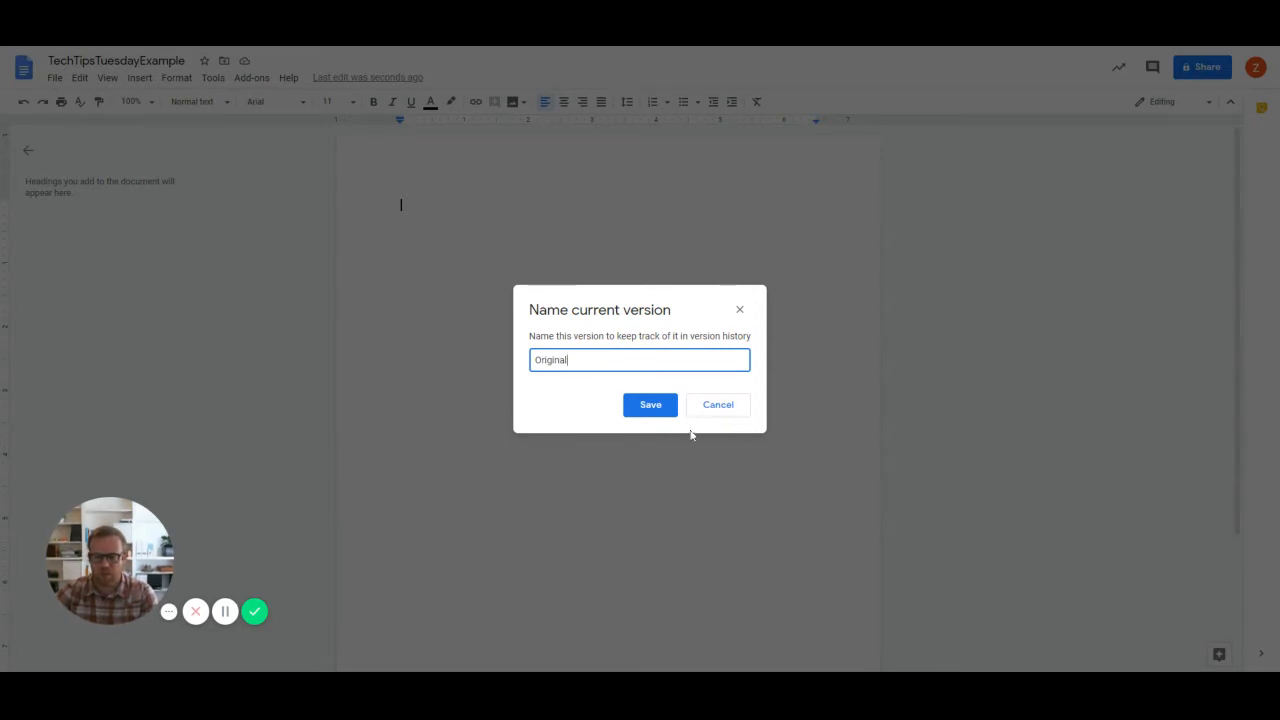
click(650, 404)
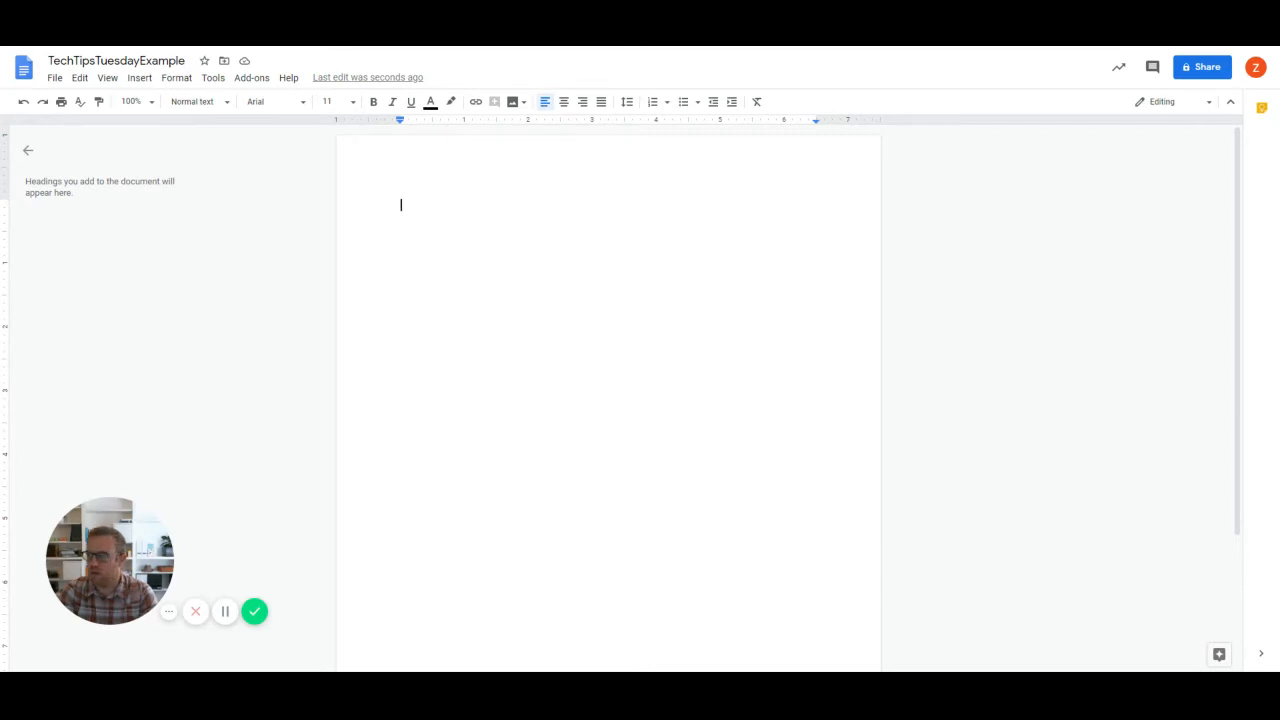
Step: Type three heading lines and style them Heading 1, Heading 2 and Heading 3
text(Heading 1)
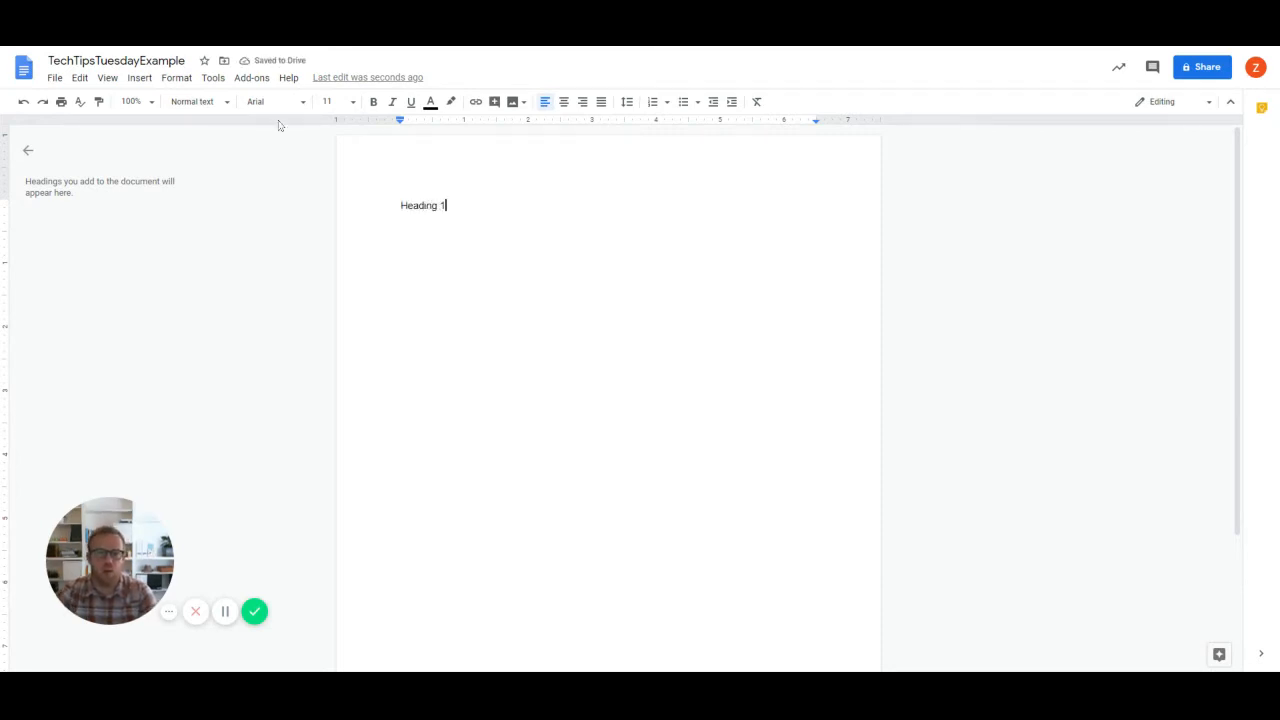
click(196, 101)
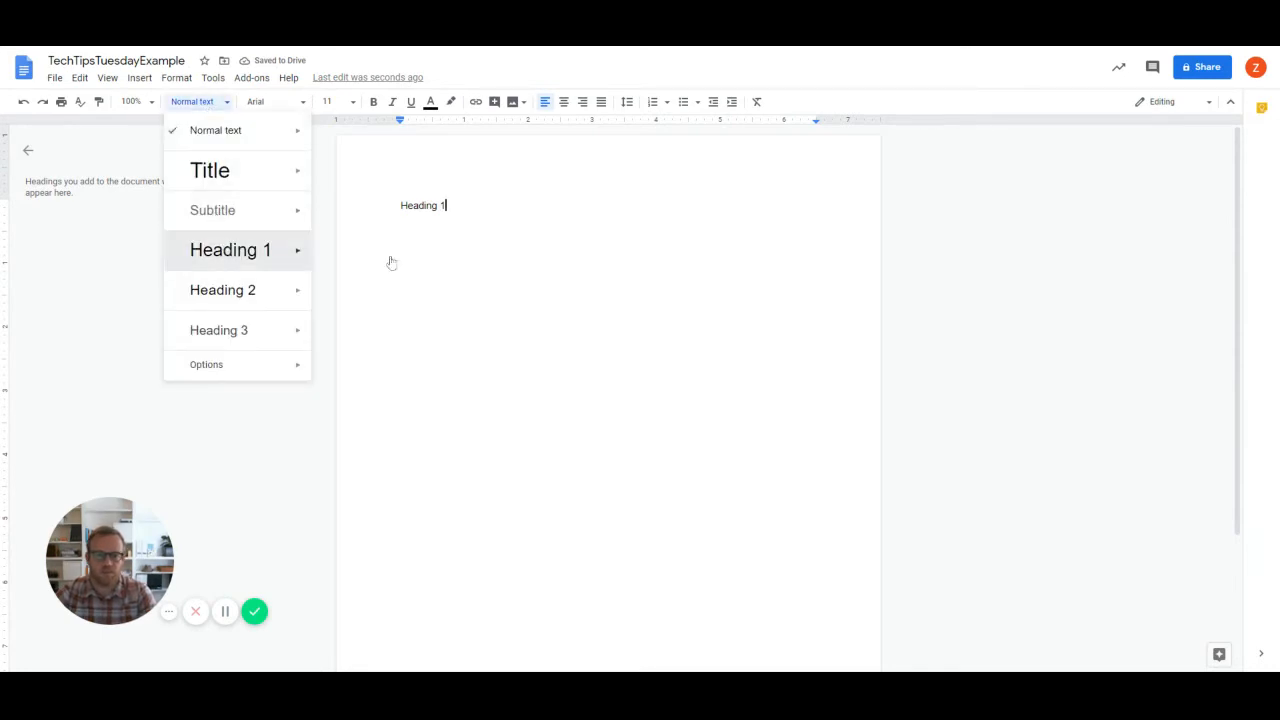
click(230, 249)
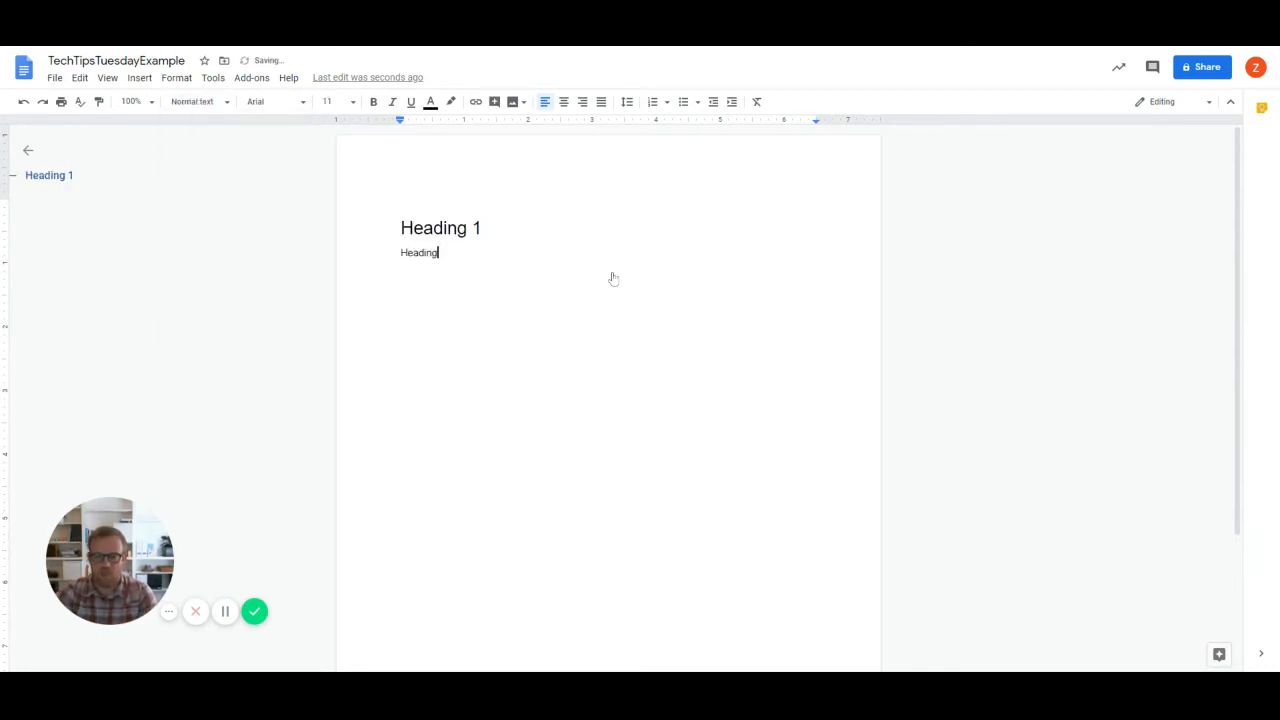
click(195, 101)
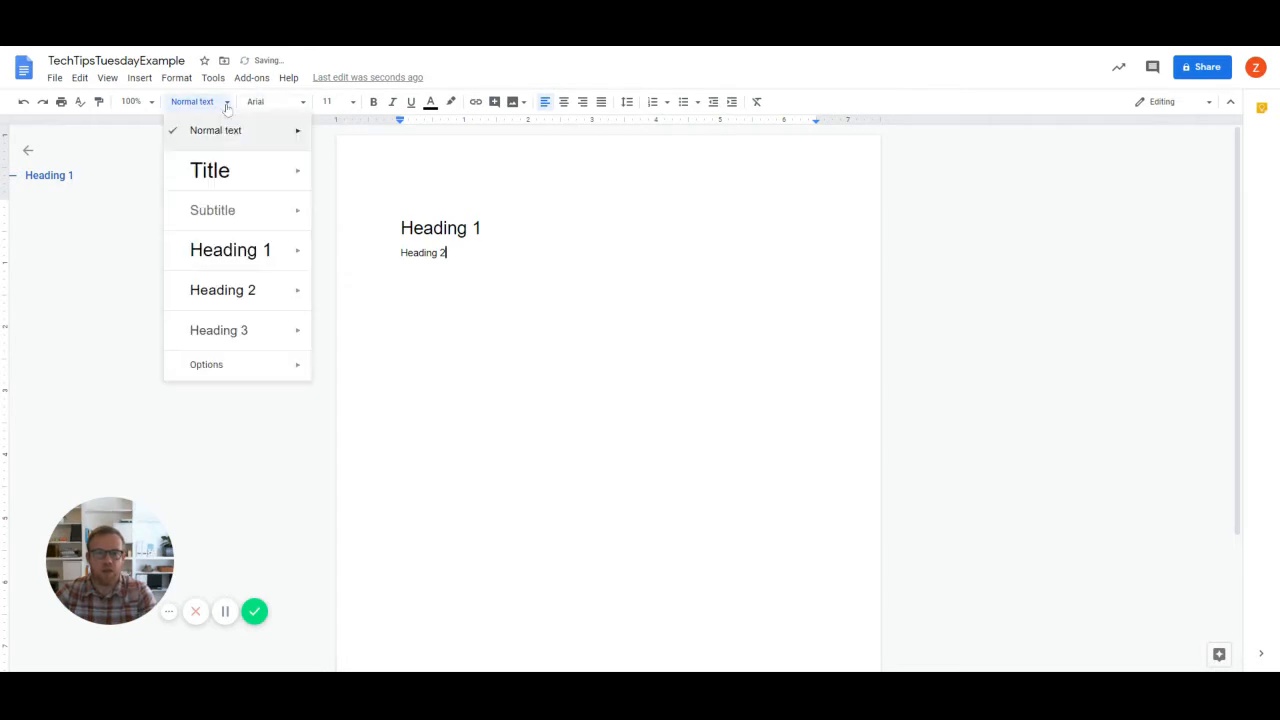
click(222, 290)
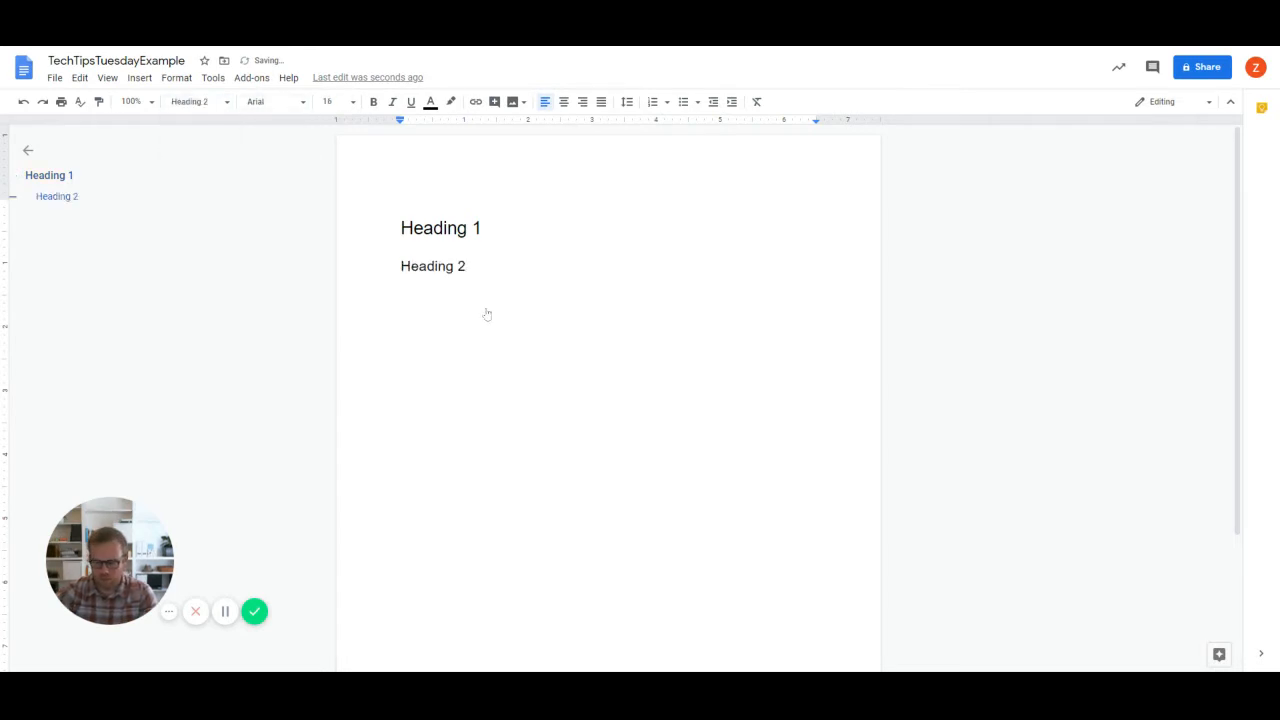
text(Heading)
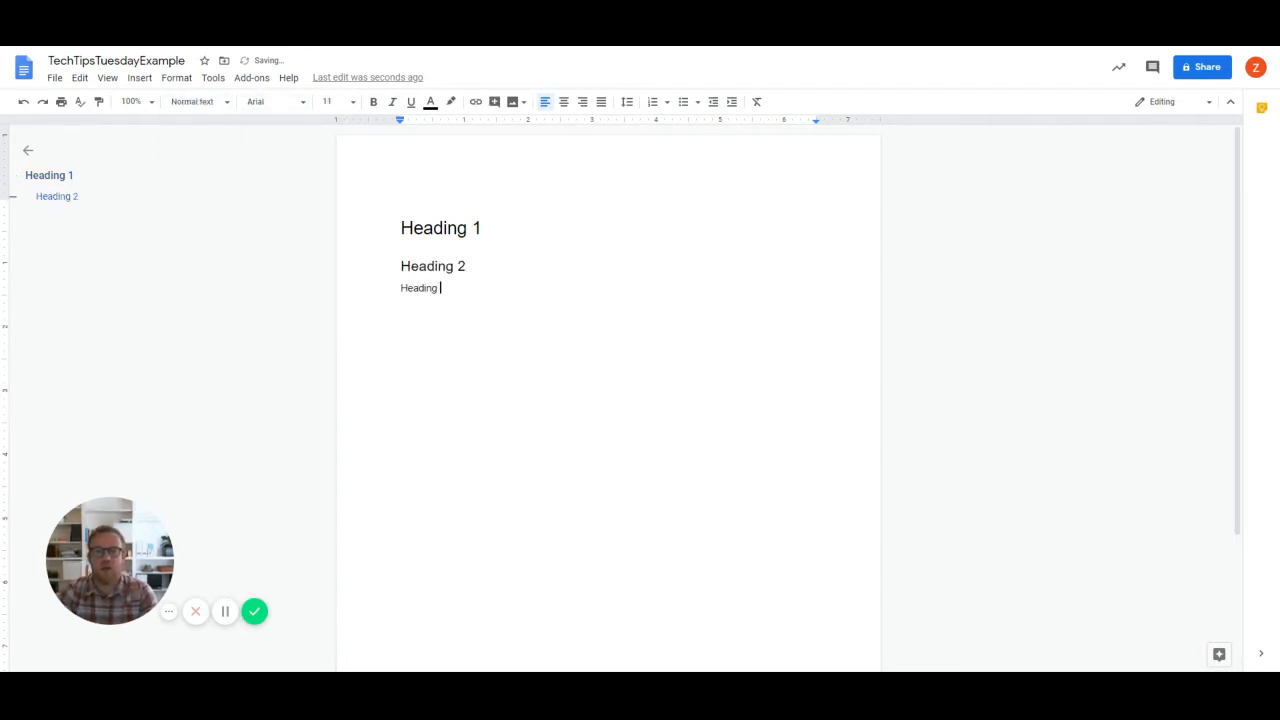
click(197, 101)
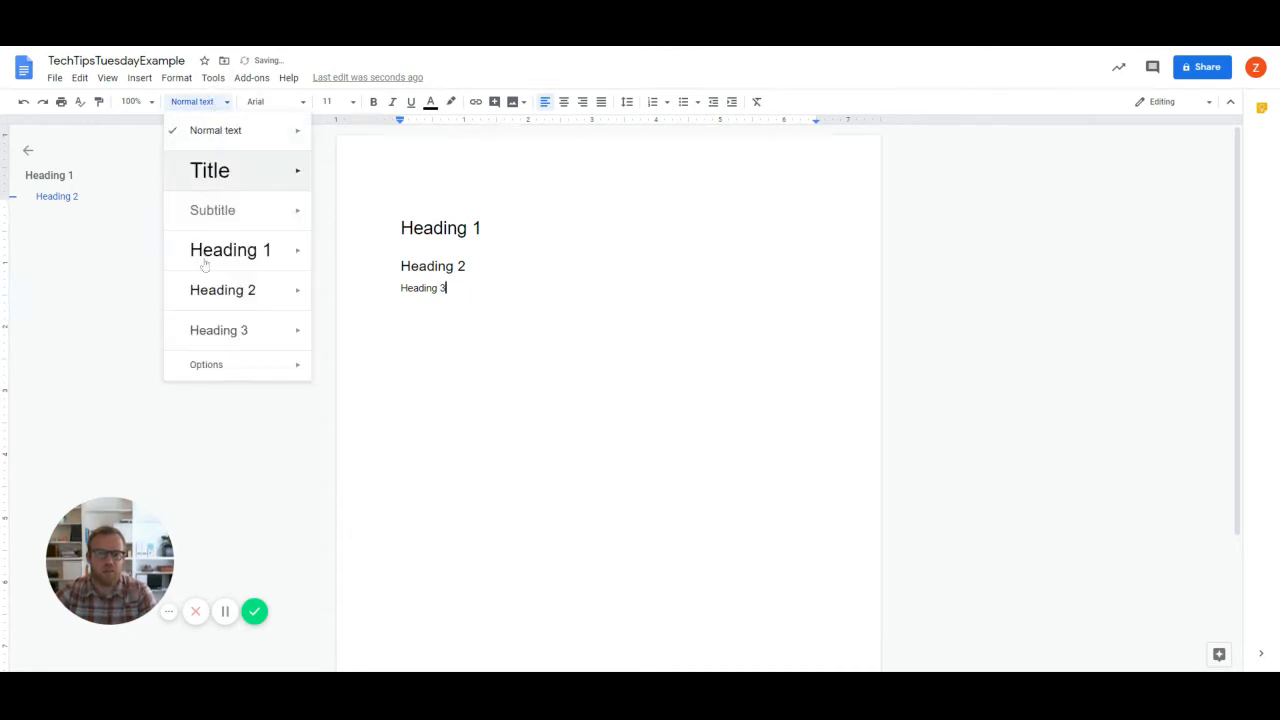
click(218, 330)
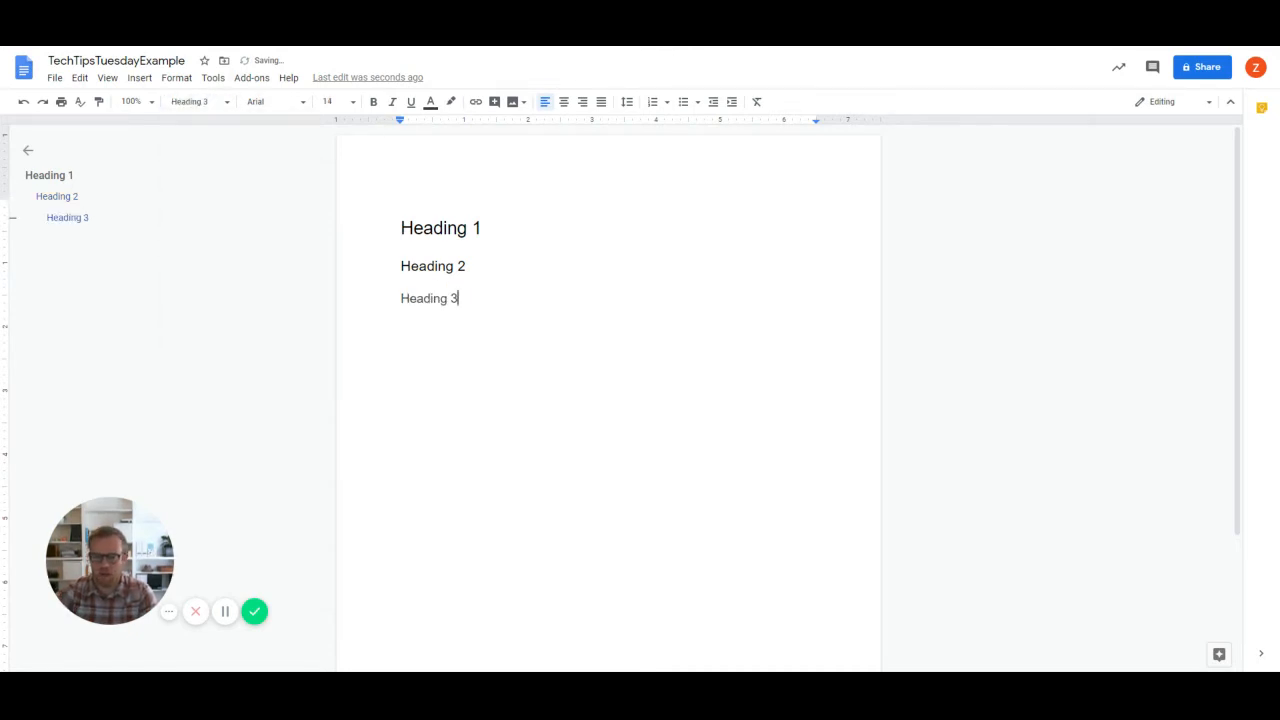
Step: Type the Normal-text filler paragraph below Heading 3, ending with 'to change'
text(Information that doesn't ma)
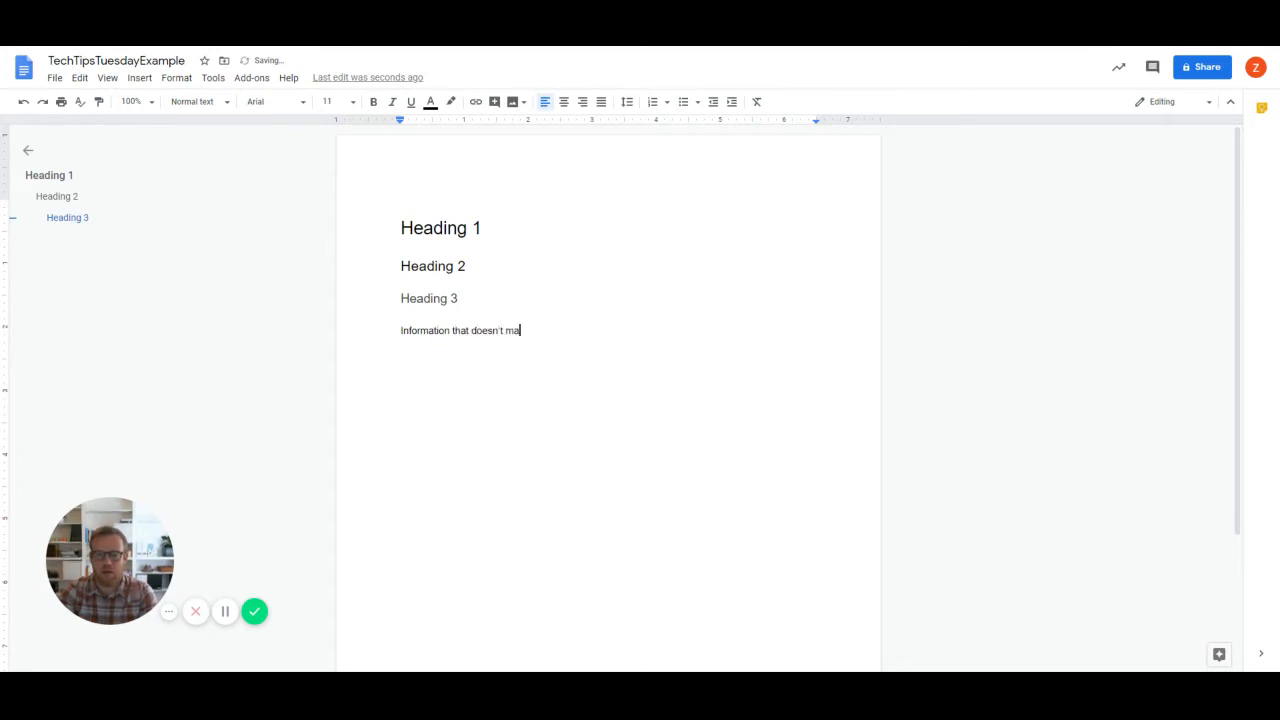
text(tter. Just some example information for eyo)
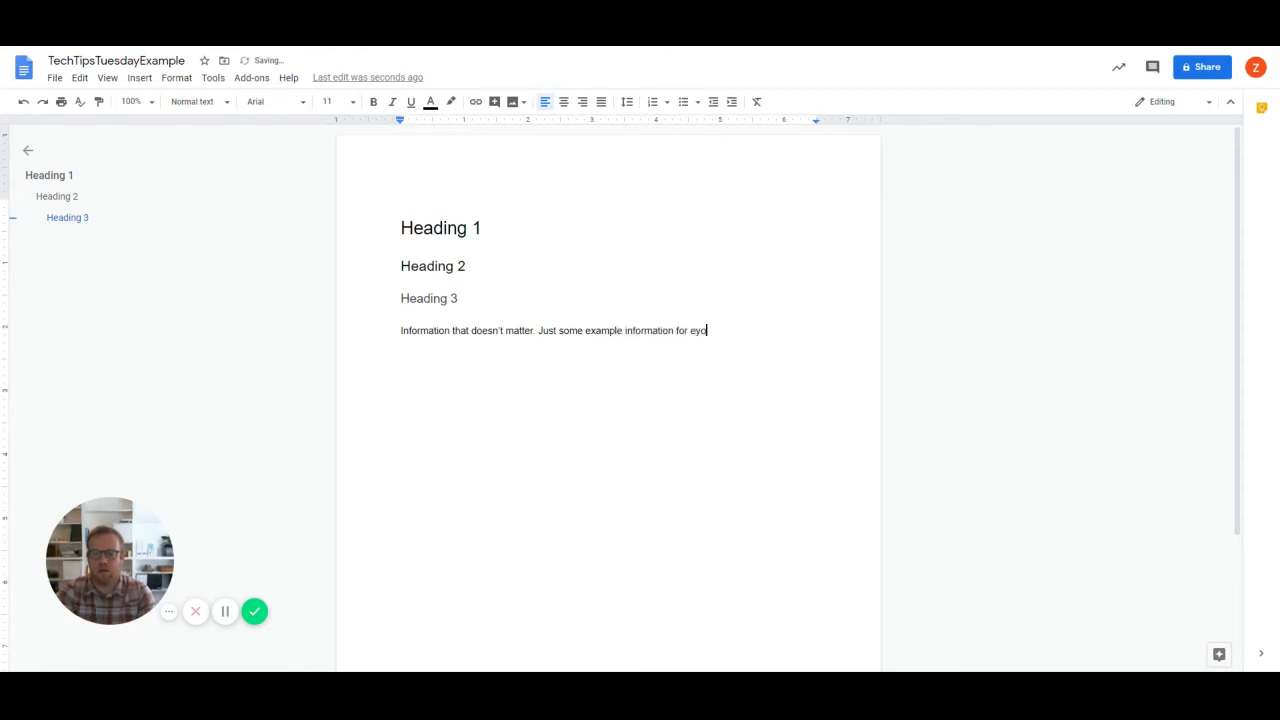
text(all of you)
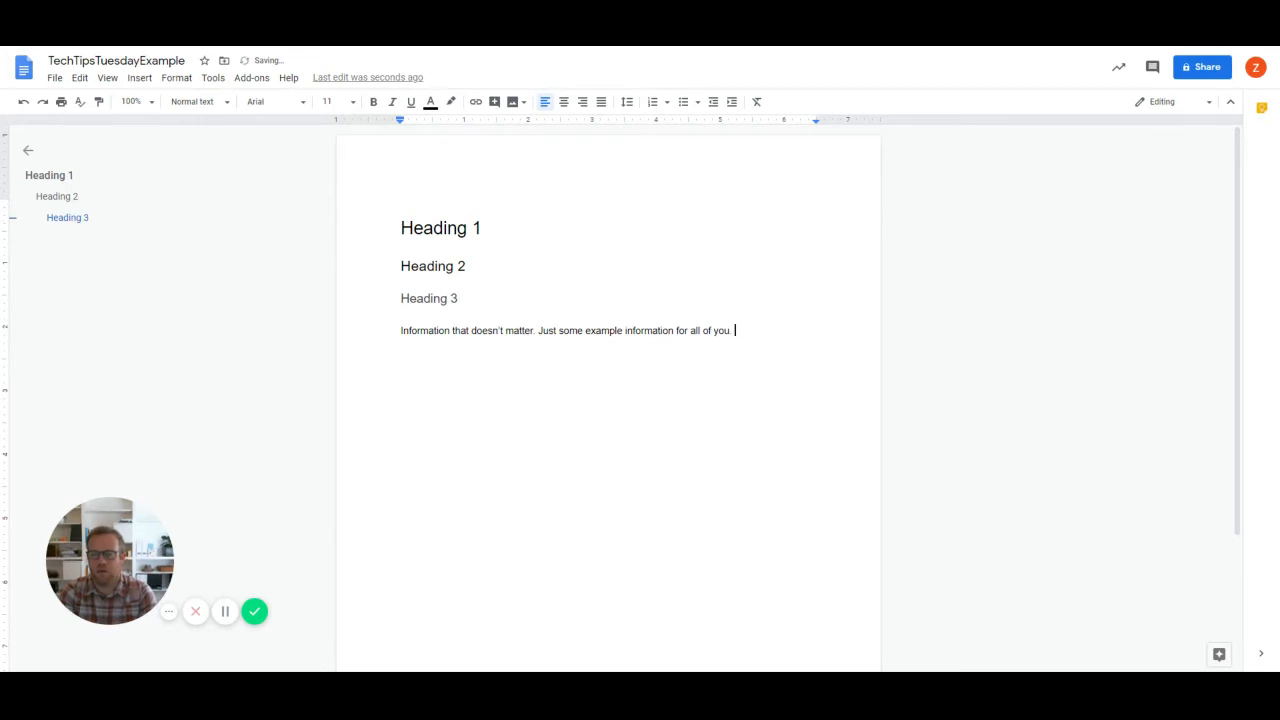
text(And some more information)
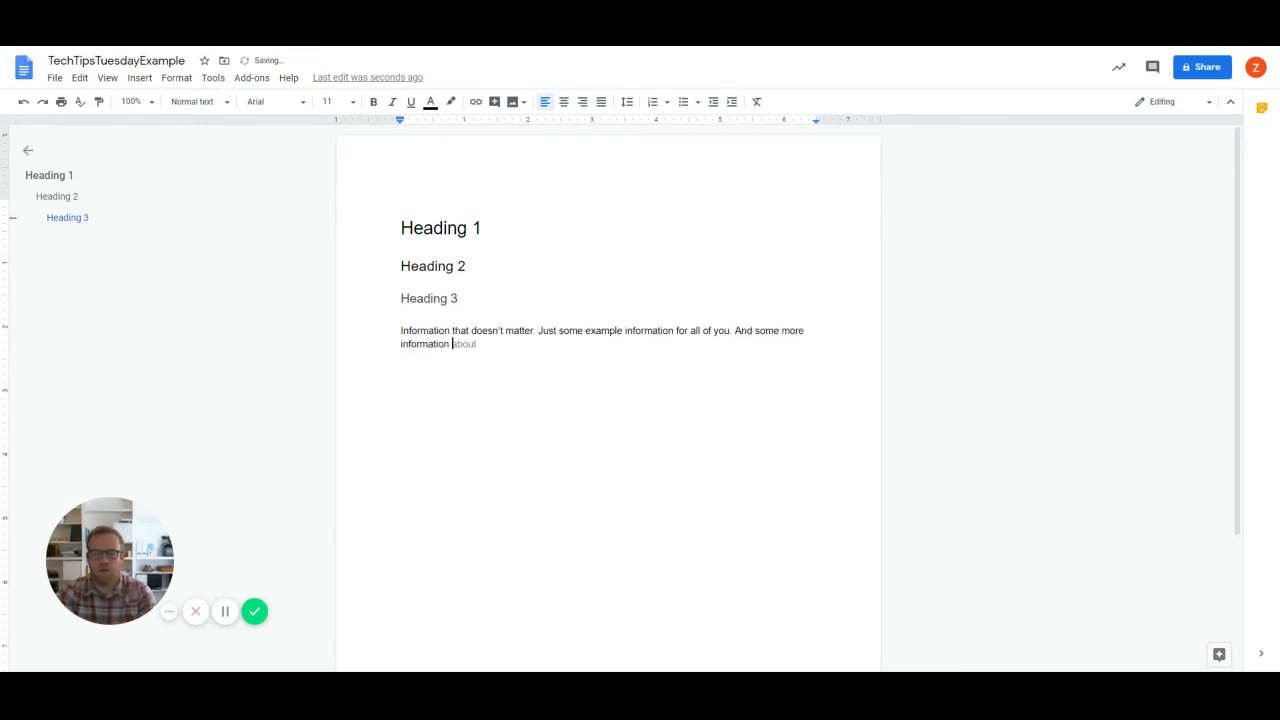
text(to change in a moment.)
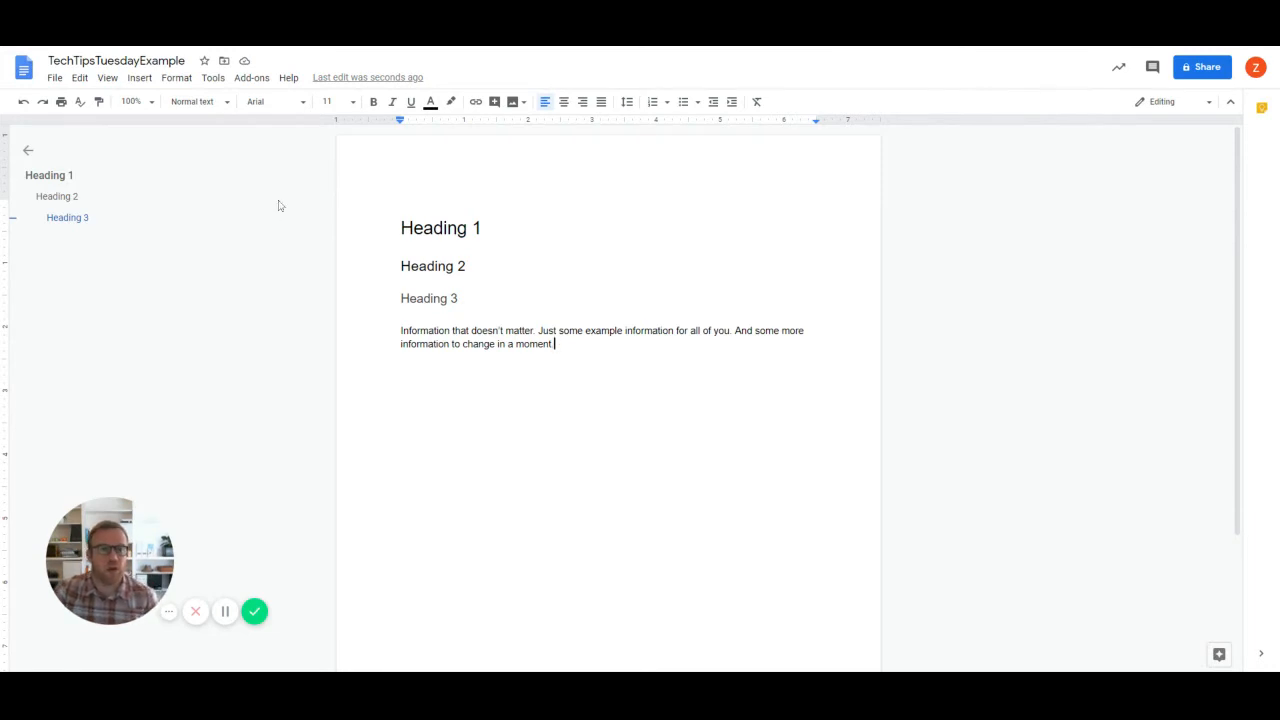
Step: Name the current version 'Version 2 (Draft)' via File > Version history
click(54, 77)
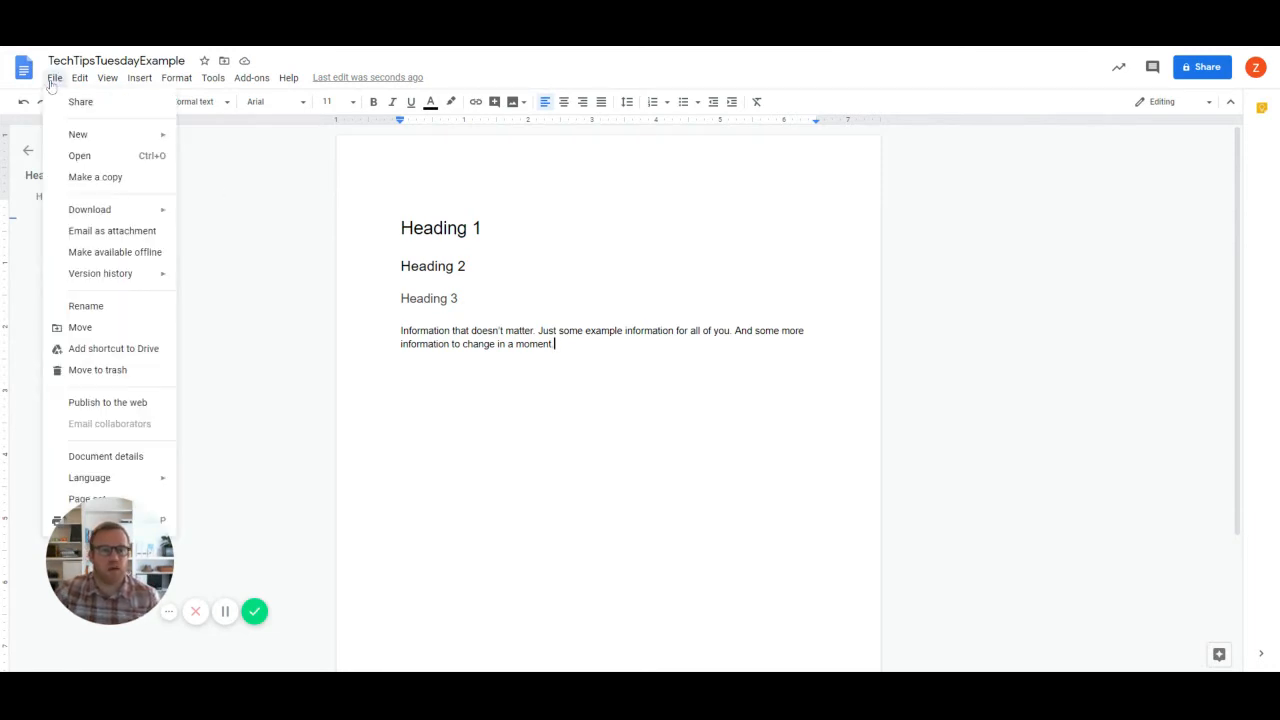
mouse_move(100, 273)
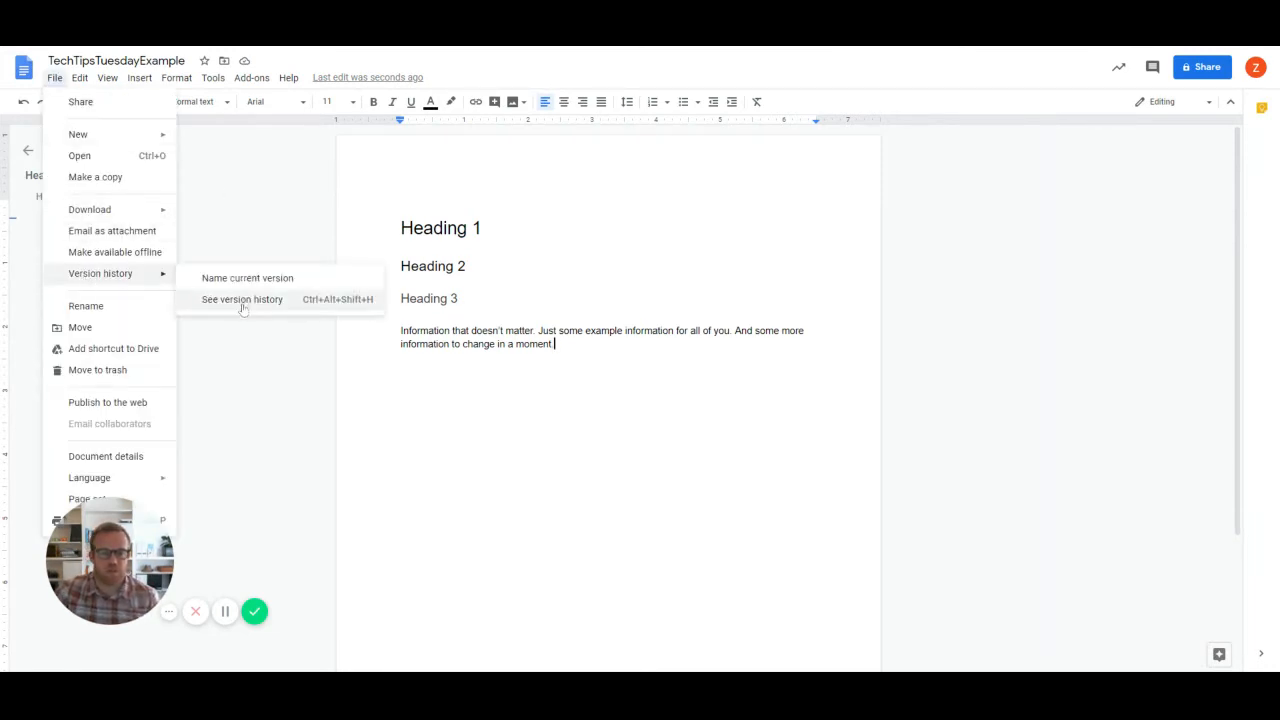
click(247, 278)
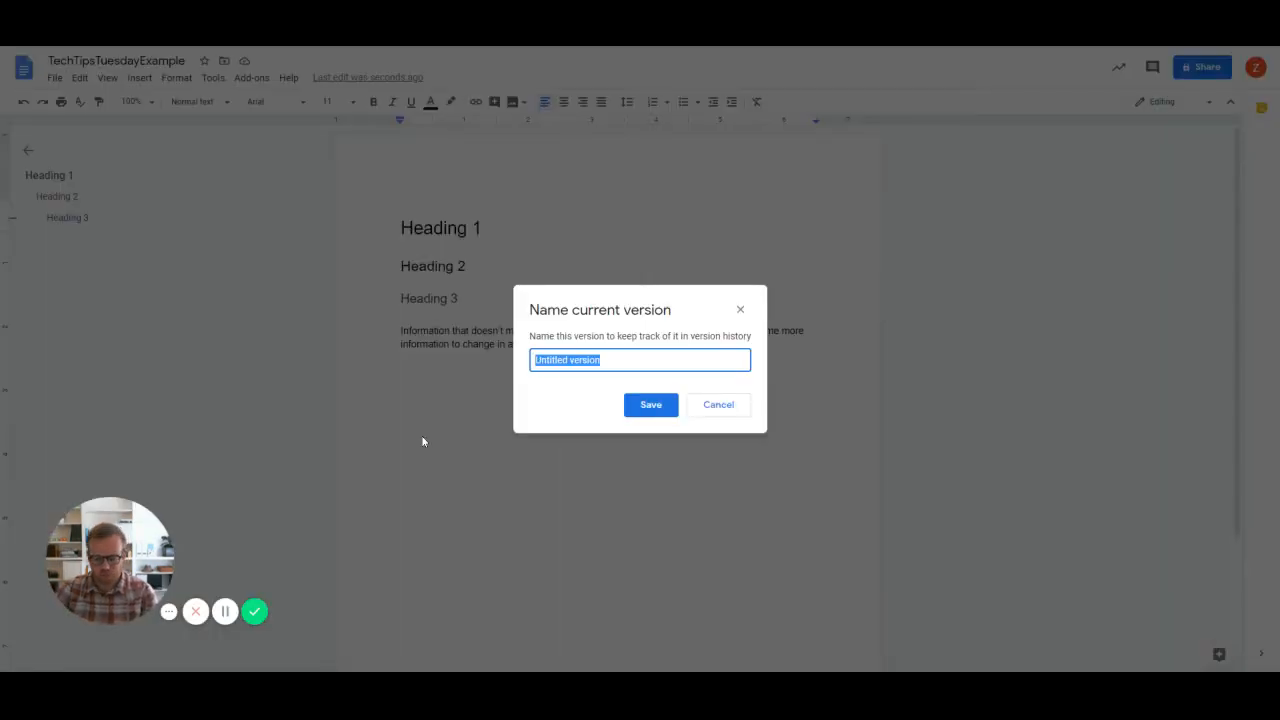
text(Version)
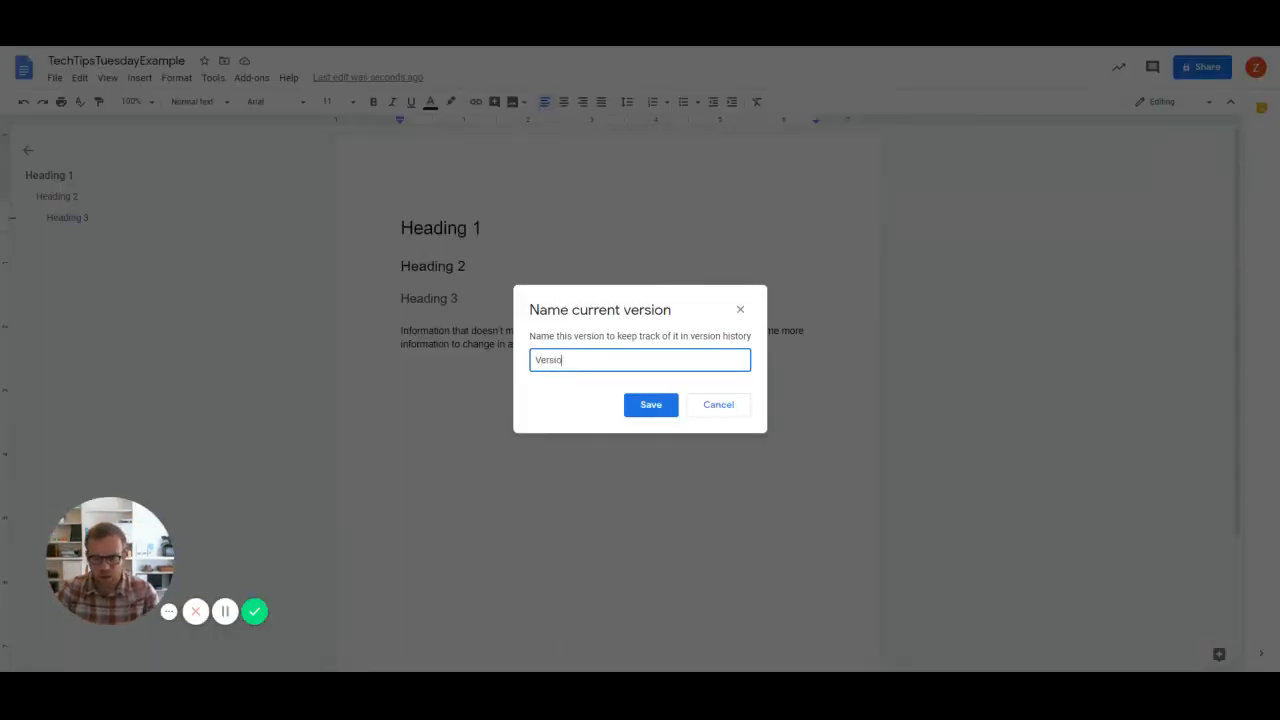
text(Version 2 ()
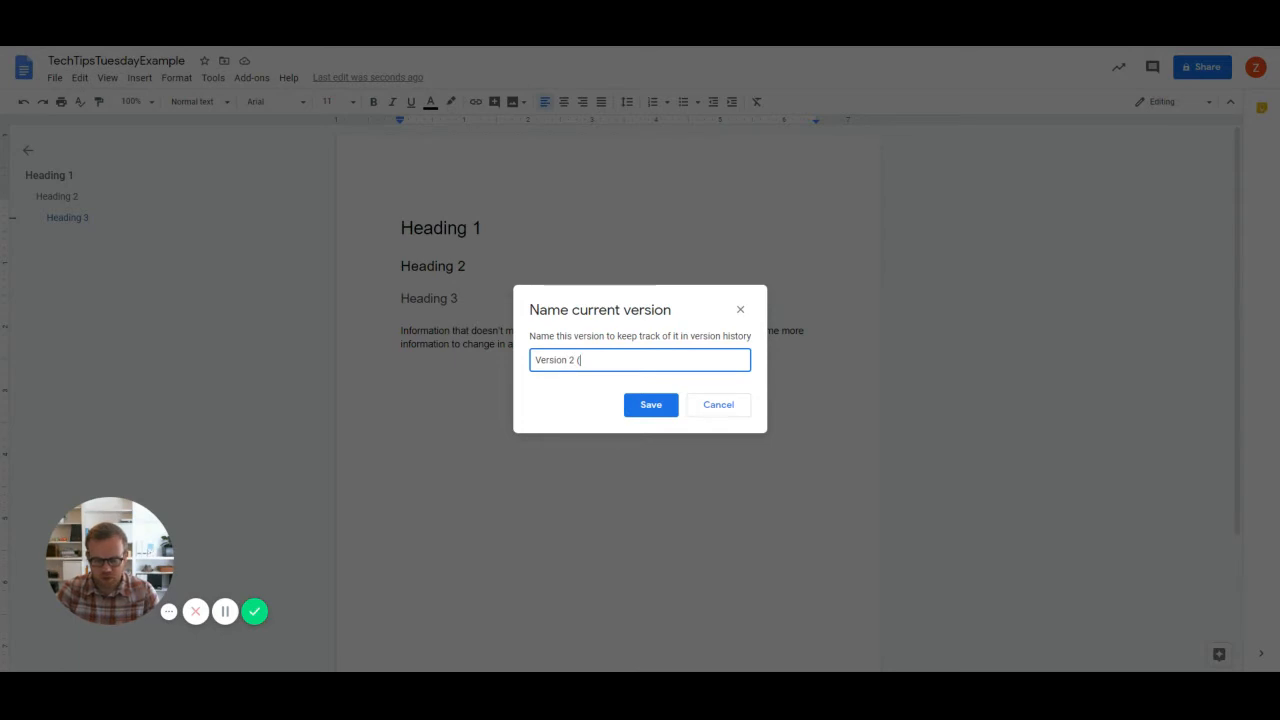
text(Draft)
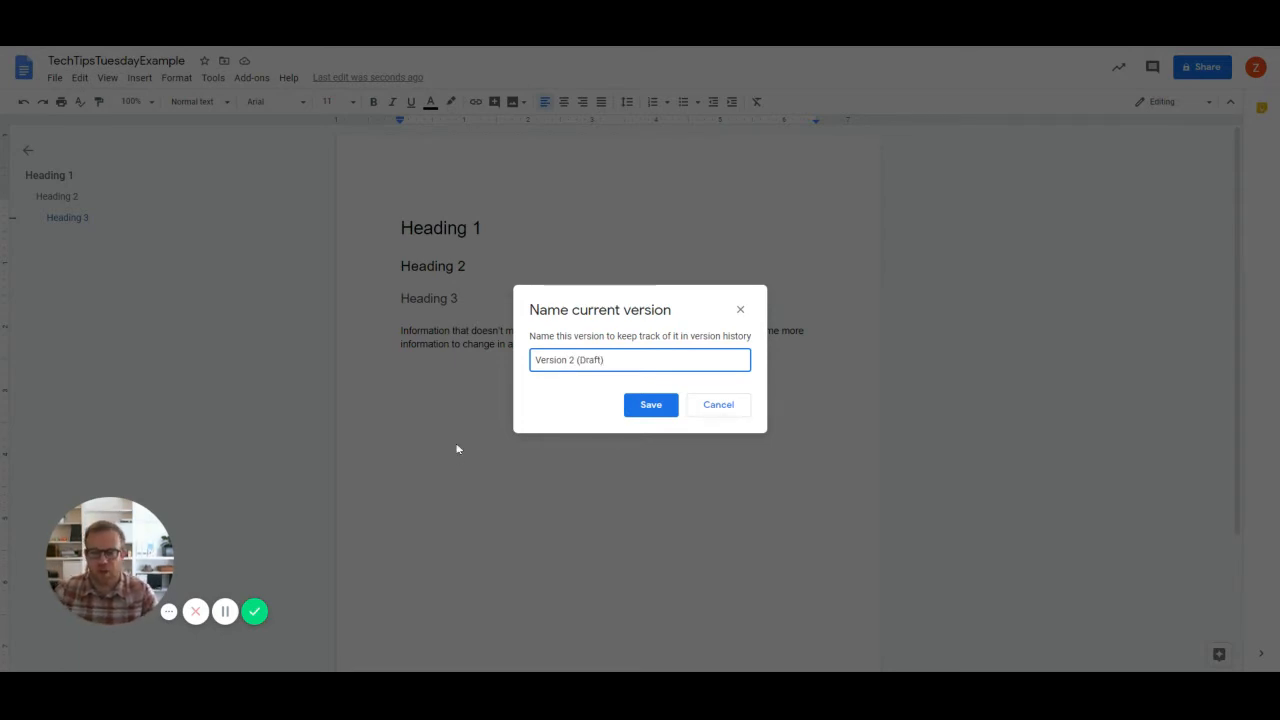
click(650, 404)
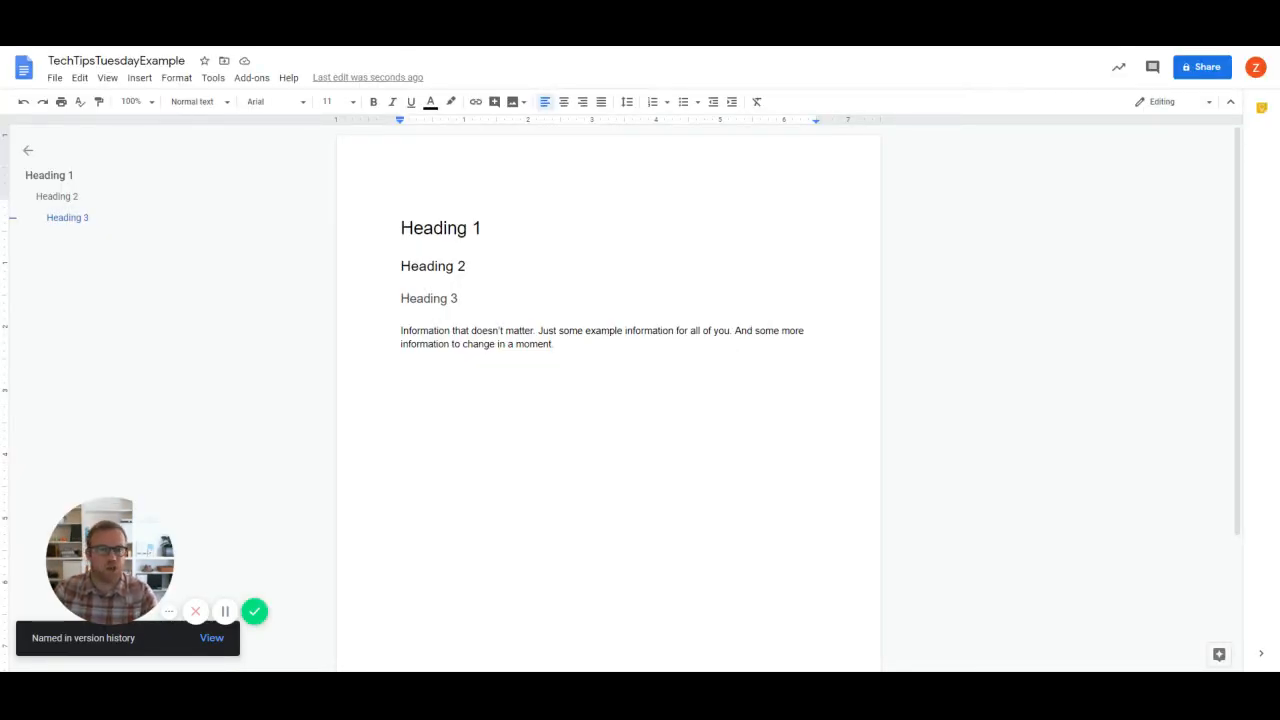
Step: Open the full version history from the File menu
click(54, 77)
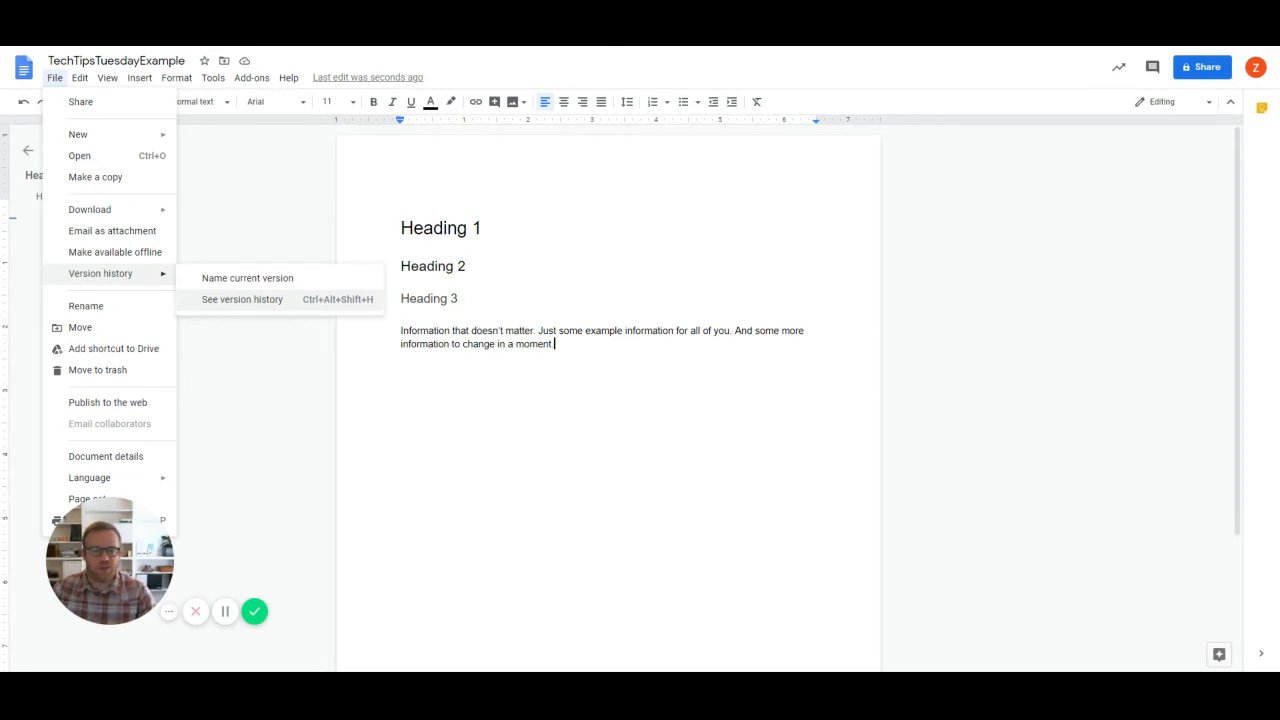
mouse_move(242, 305)
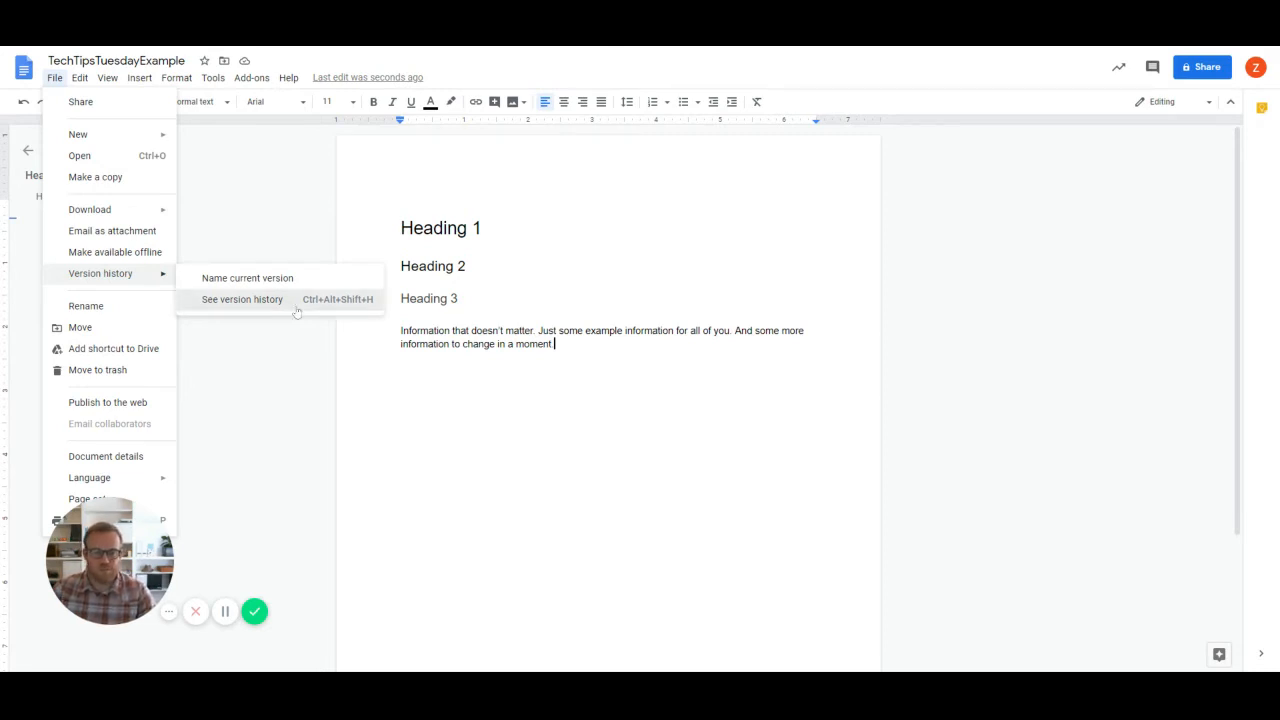
click(241, 299)
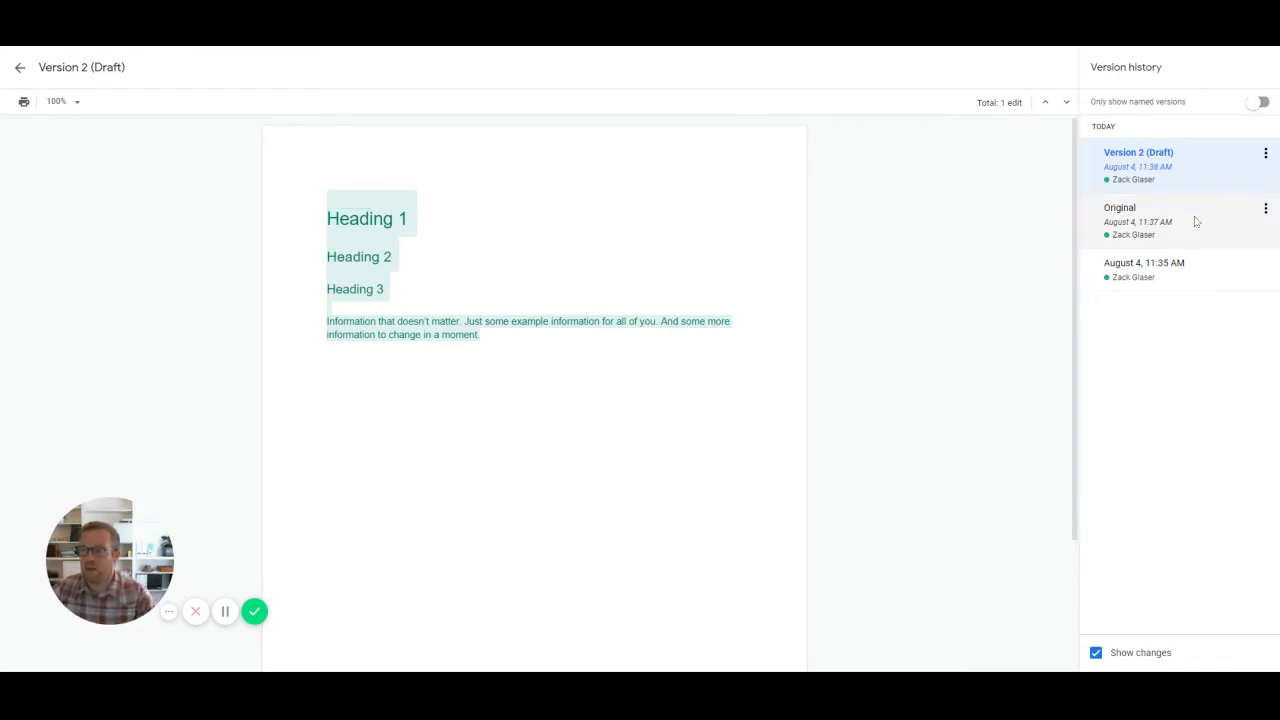
Step: Preview the Original and Version 2 (Draft) snapshots, then return to the editor
click(1120, 207)
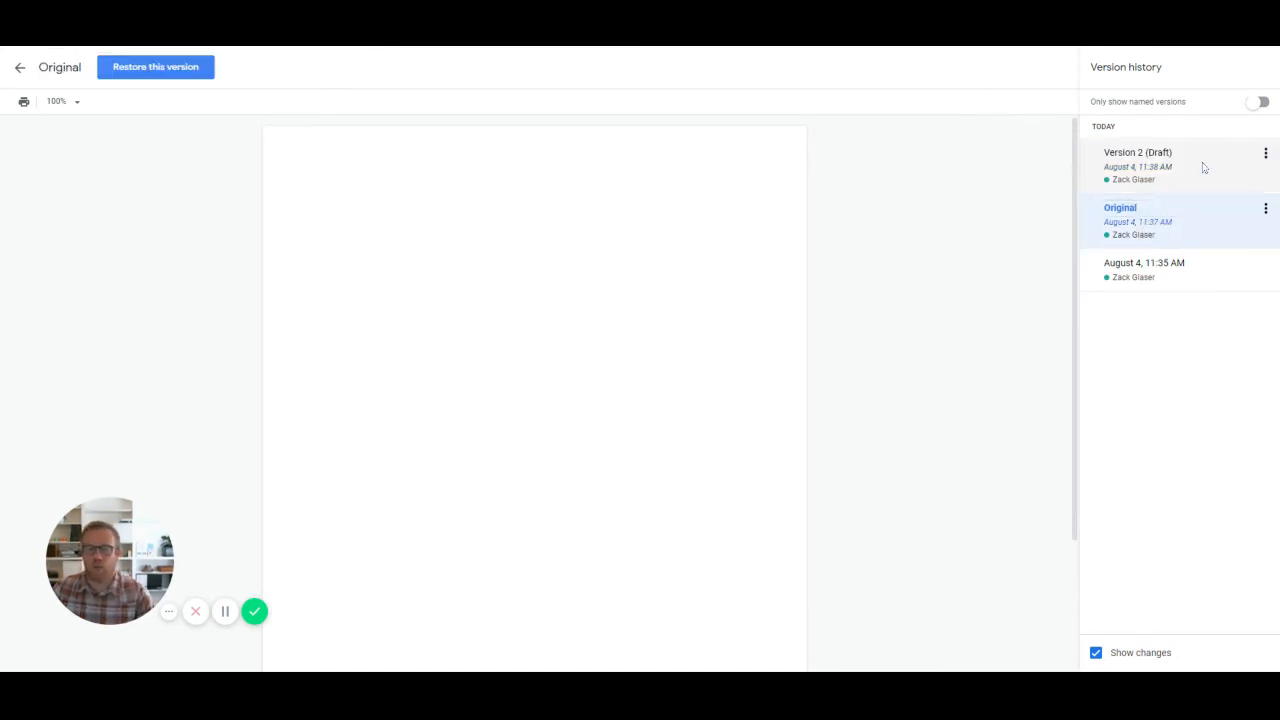
click(1137, 152)
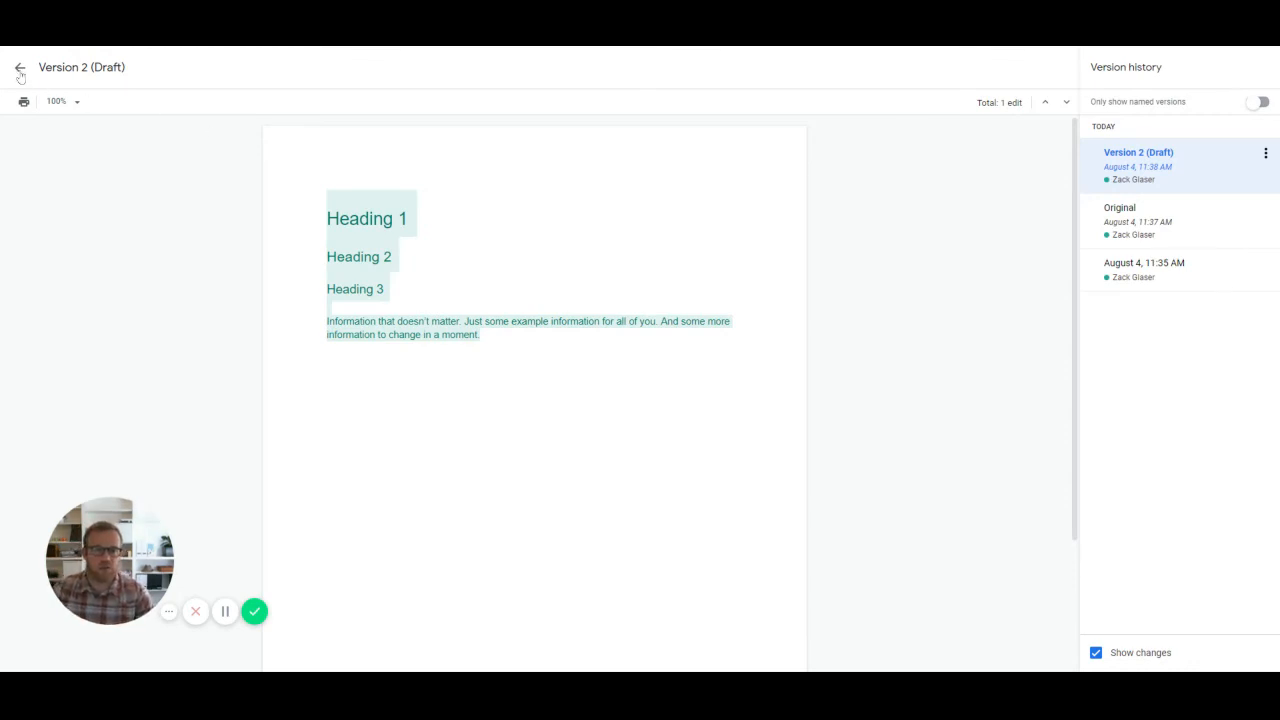
click(20, 67)
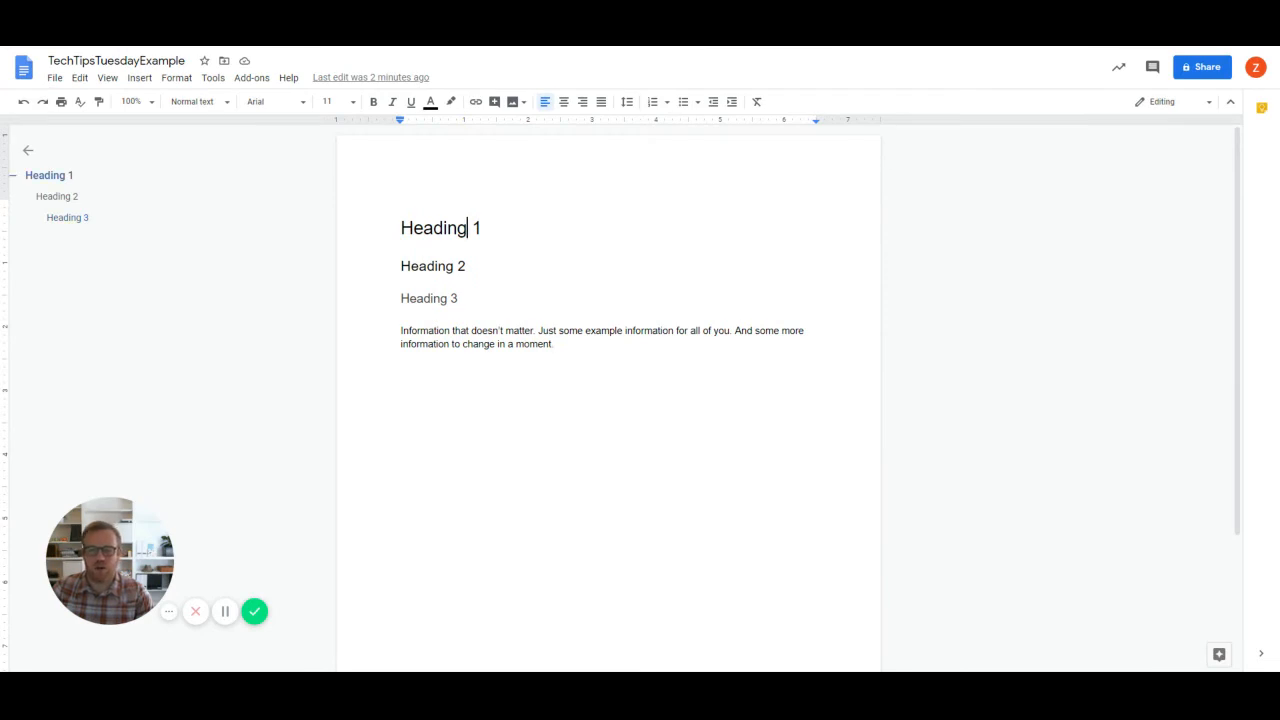
Step: Add 'for' to the headings, append 'Some italicize information' and italicize 'italicize'
text(for)
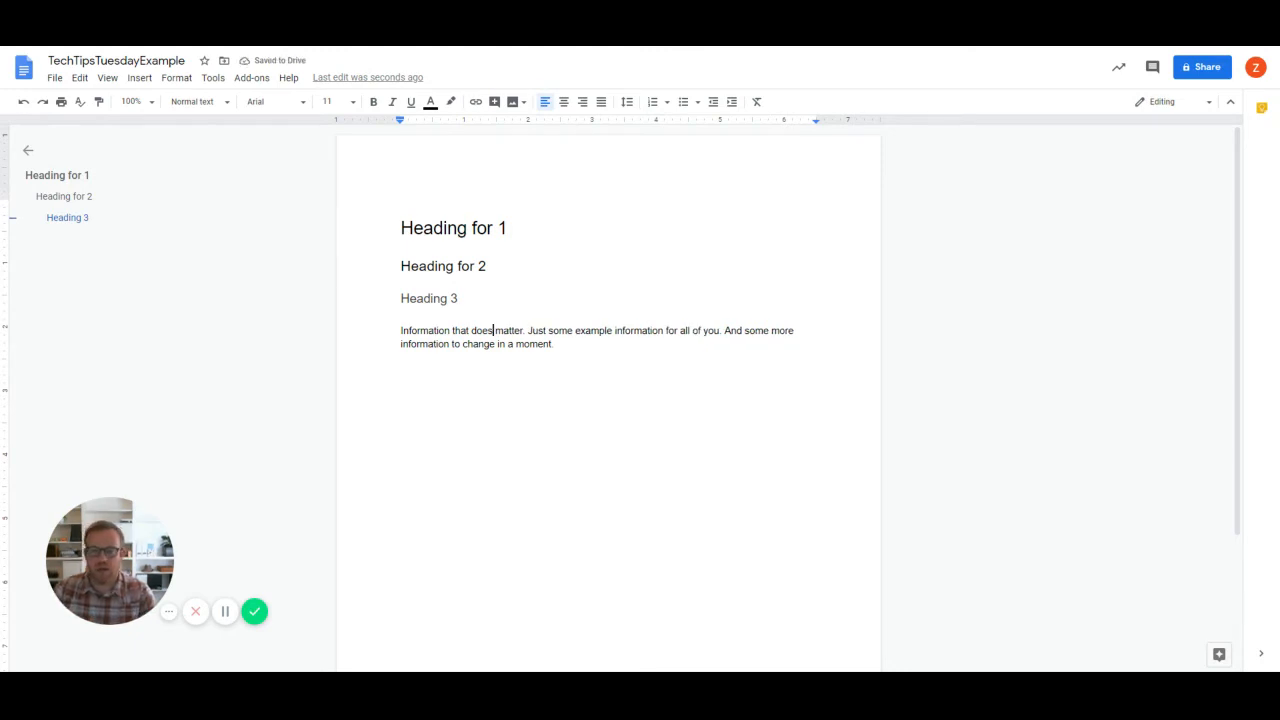
text(Some)
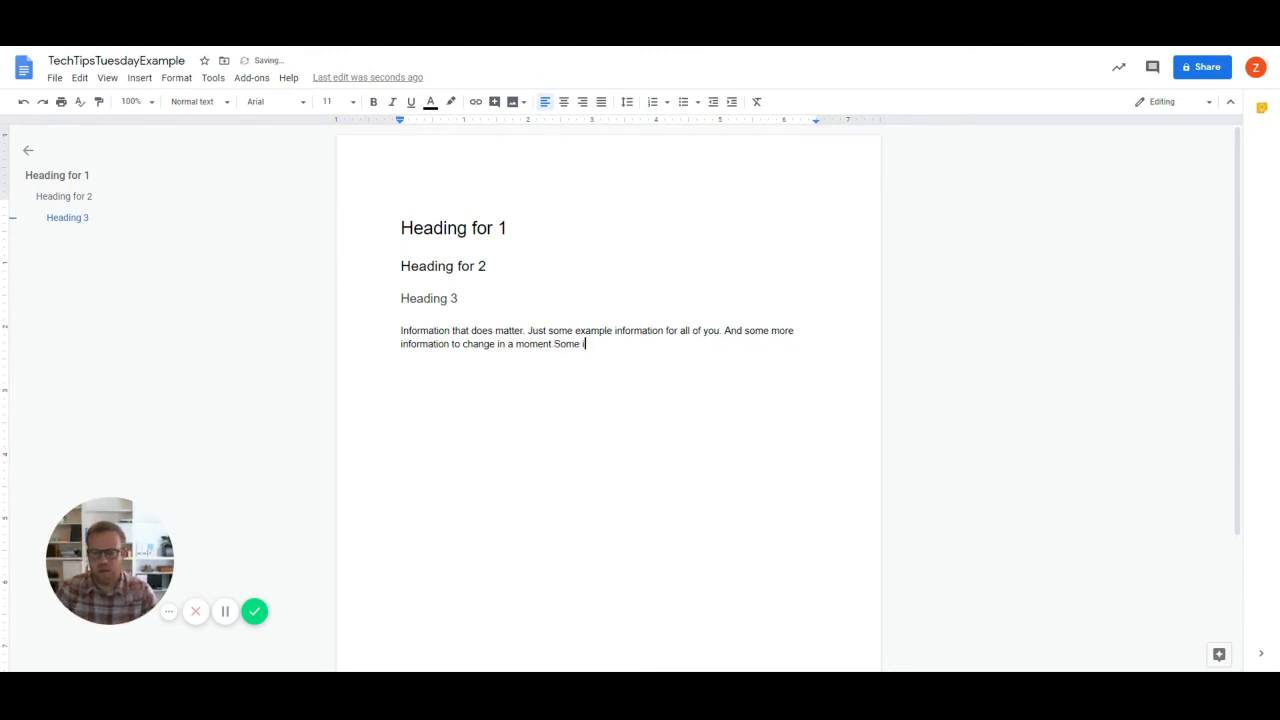
text(italicize)
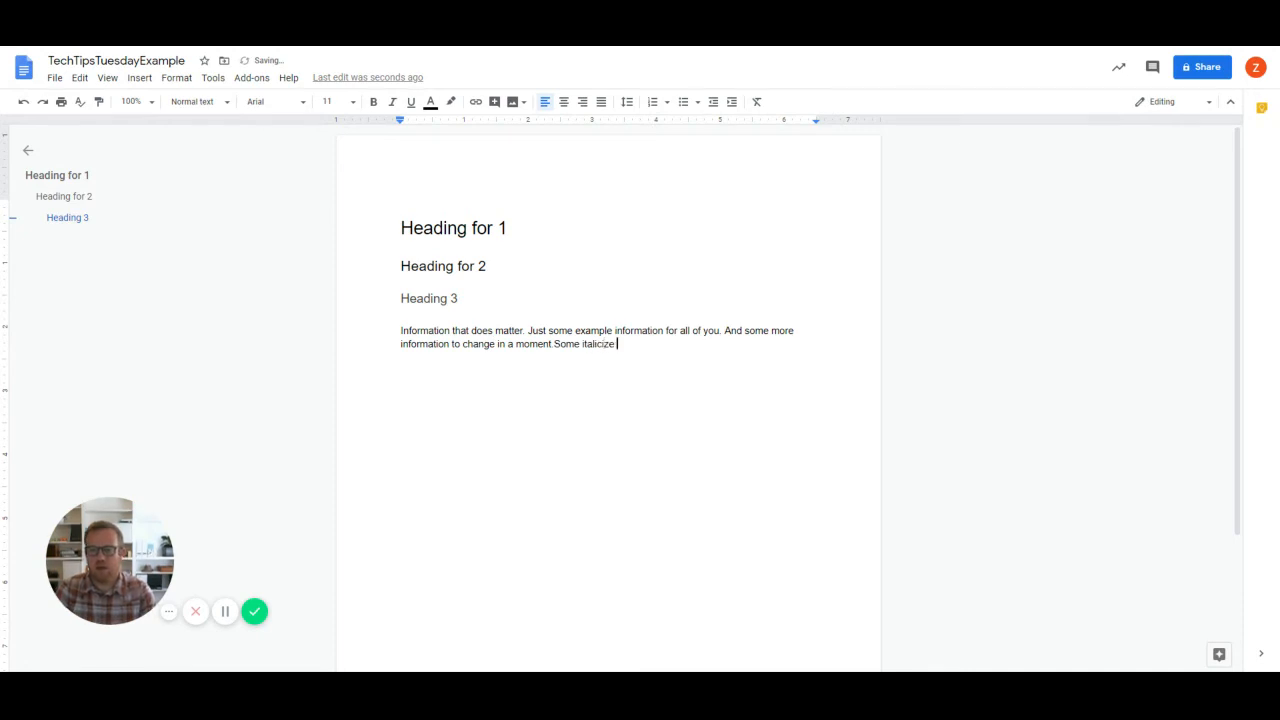
text(information.)
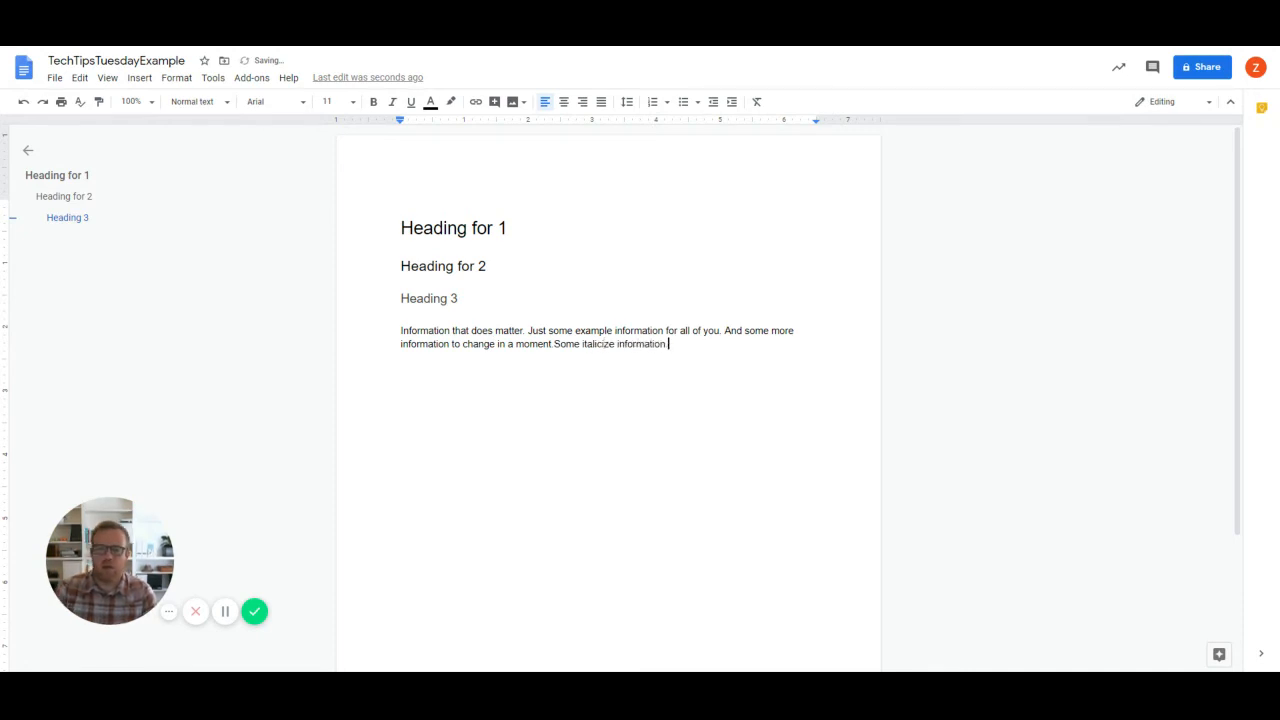
double_click(598, 343)
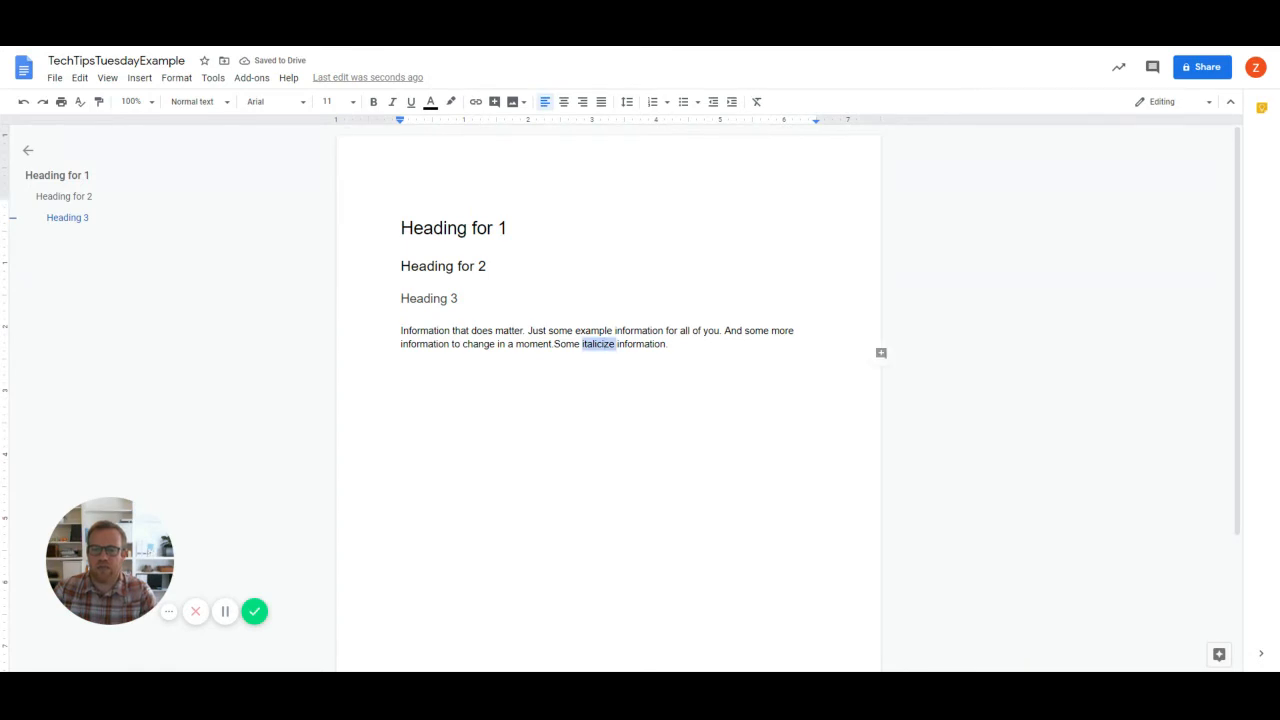
click(392, 101)
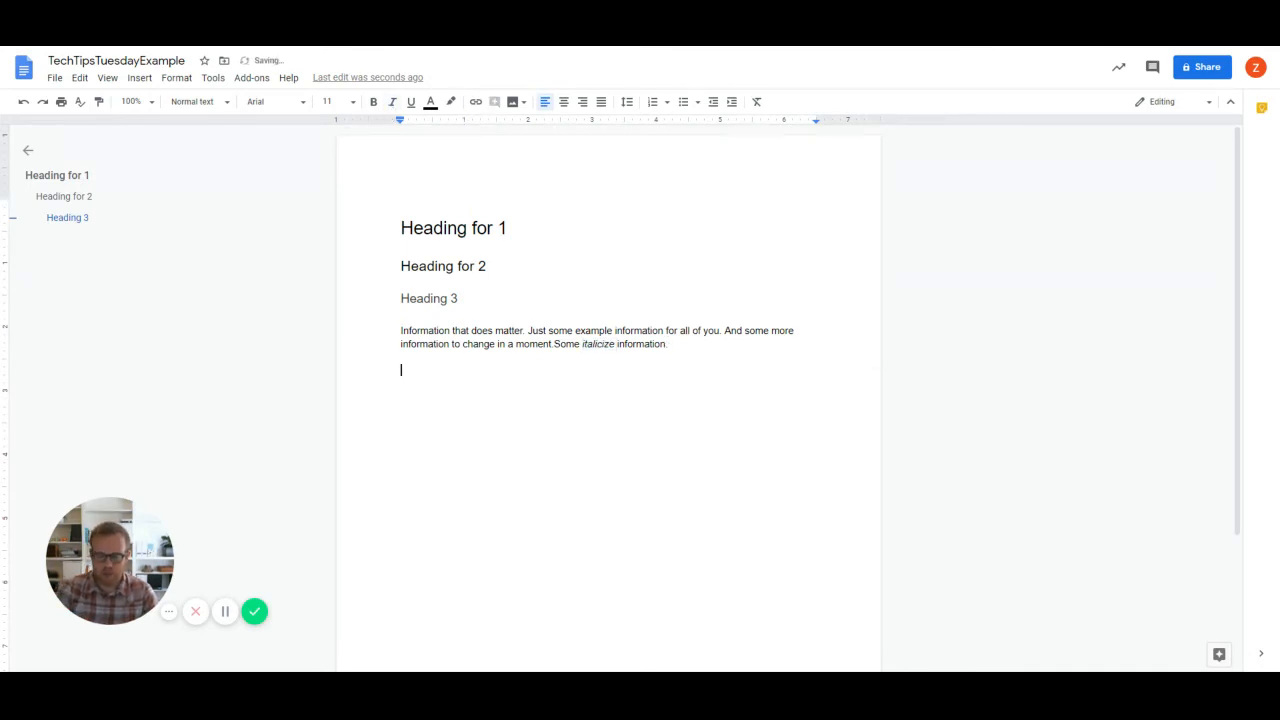
Step: Type the new paragraph 'A whole new paragraph for everyone to read.'
text(A whole new set of)
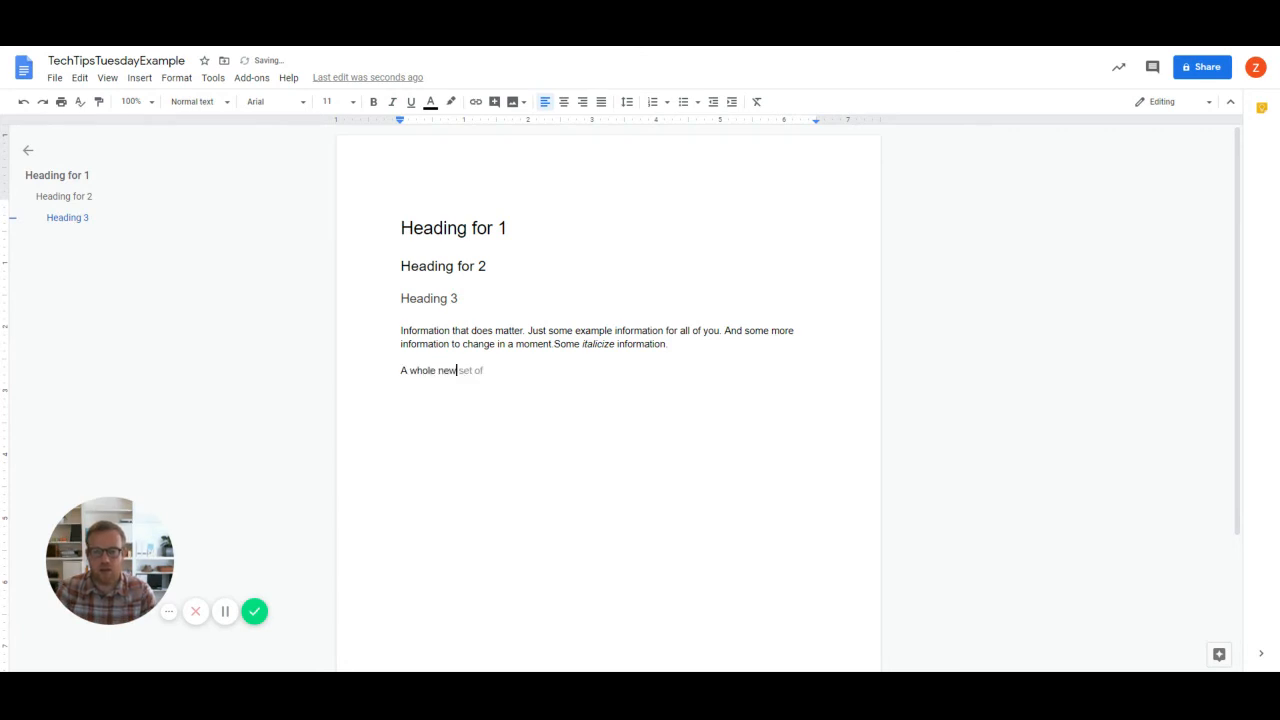
text(paragraph)
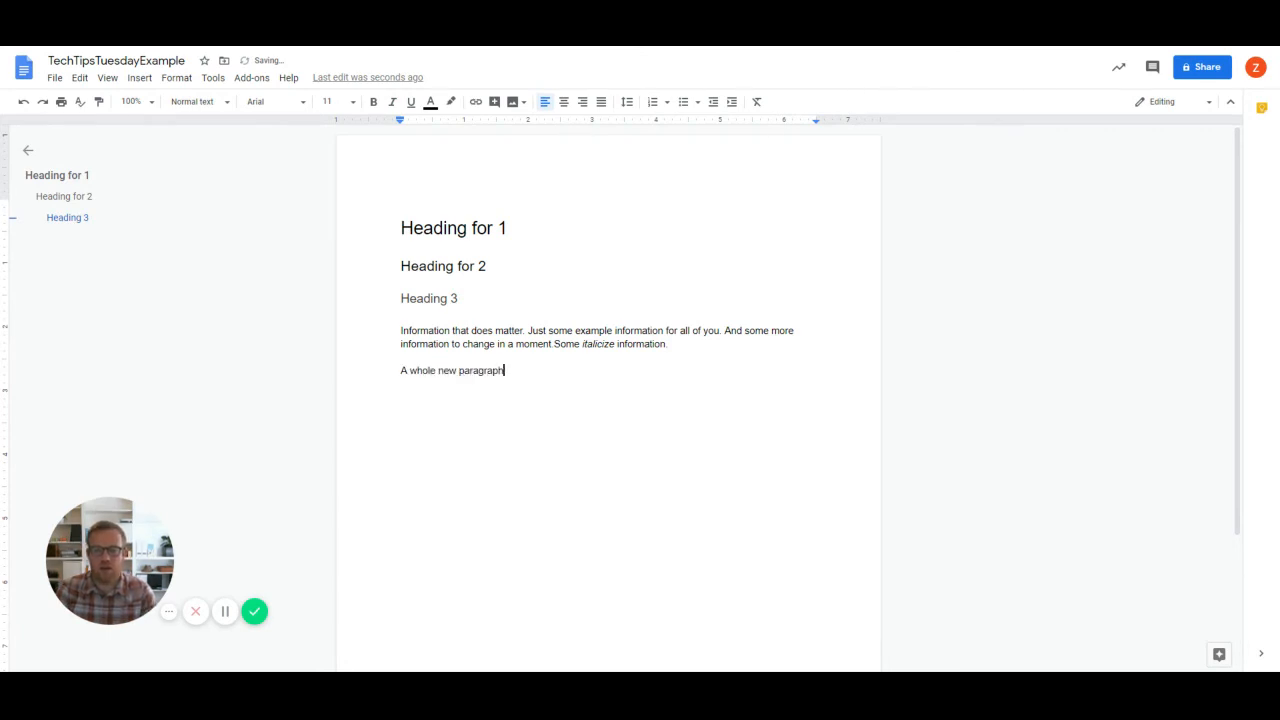
text(for everyone to read.)
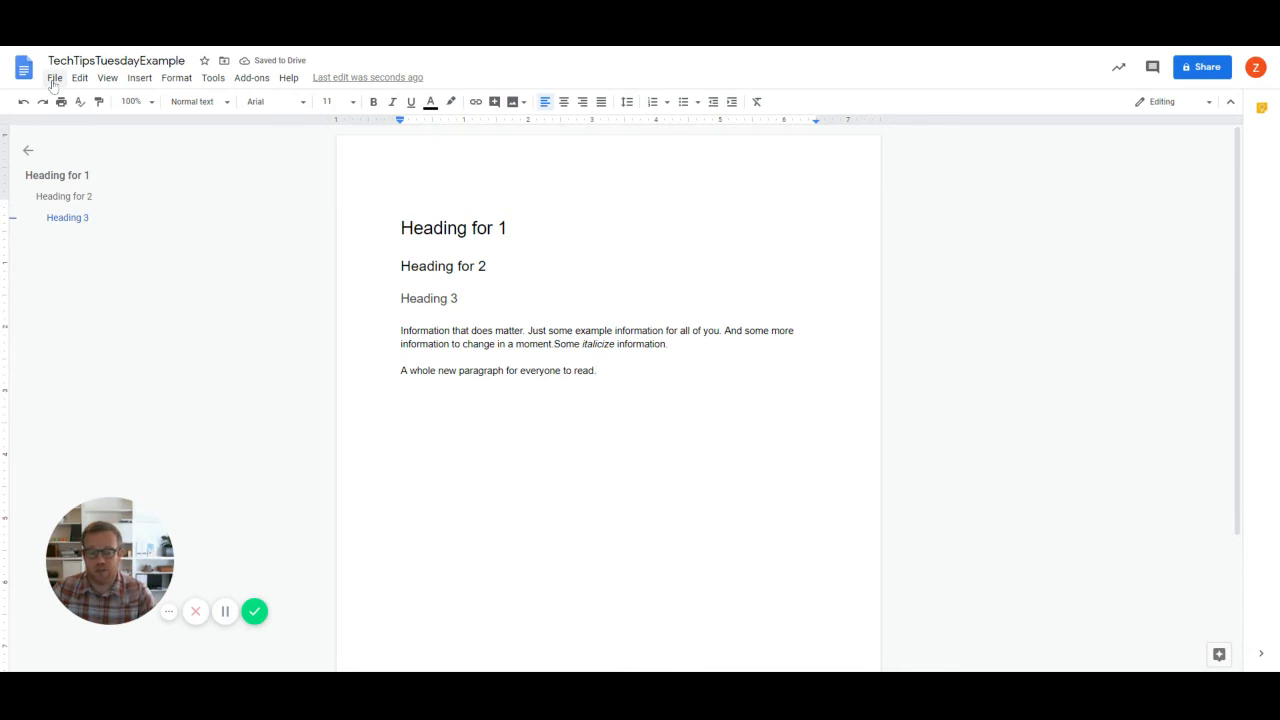
Step: Name the edited document's current version 'Version 3 (Draft)'
click(55, 78)
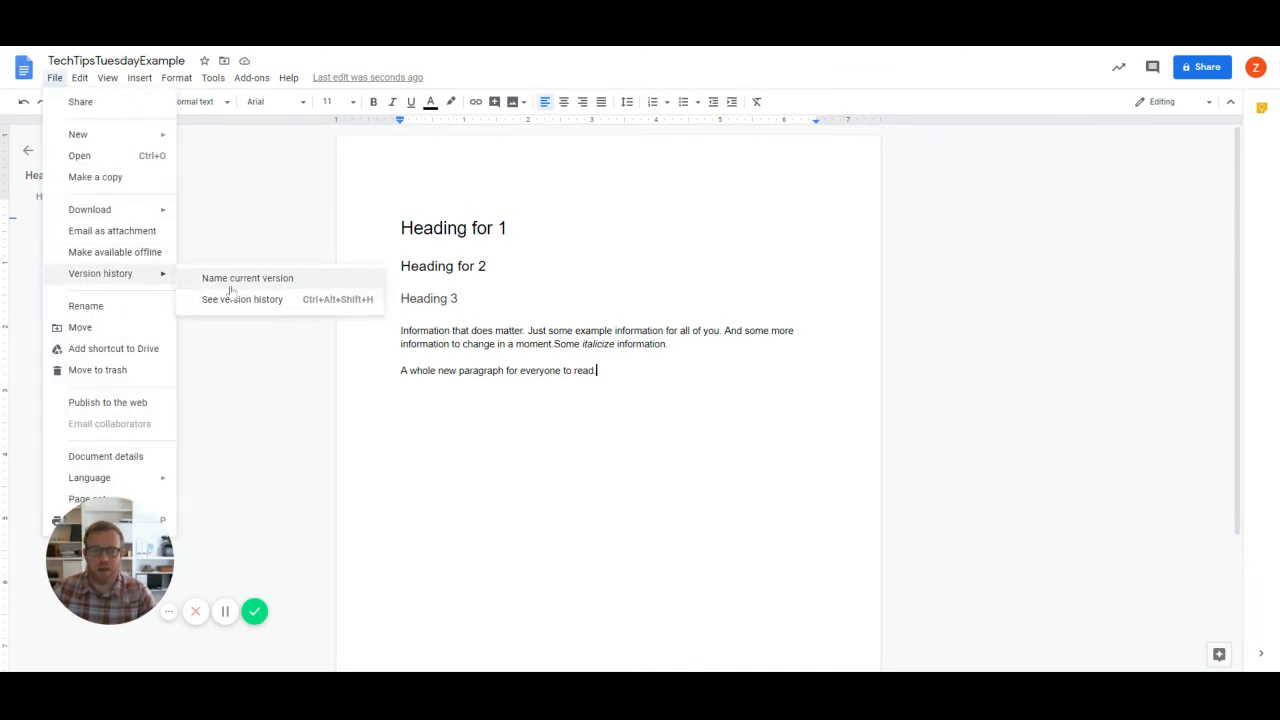
click(247, 278)
text(Version 3)
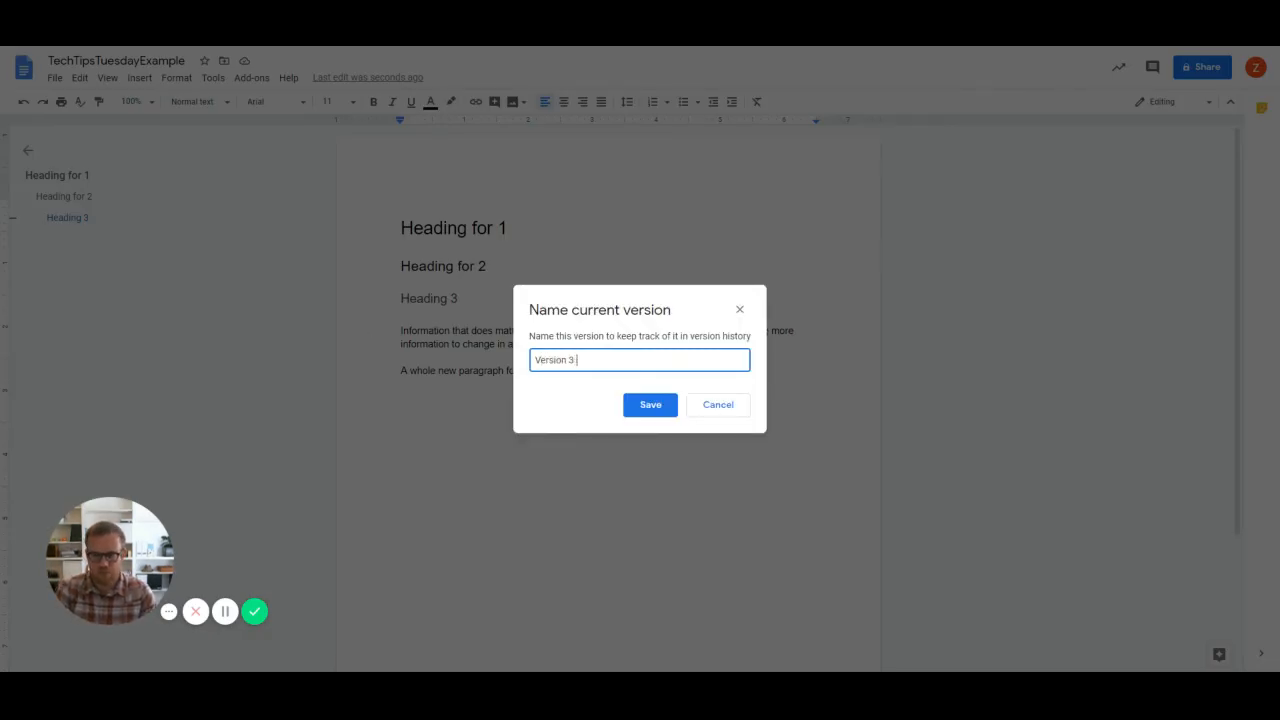
text((Draft))
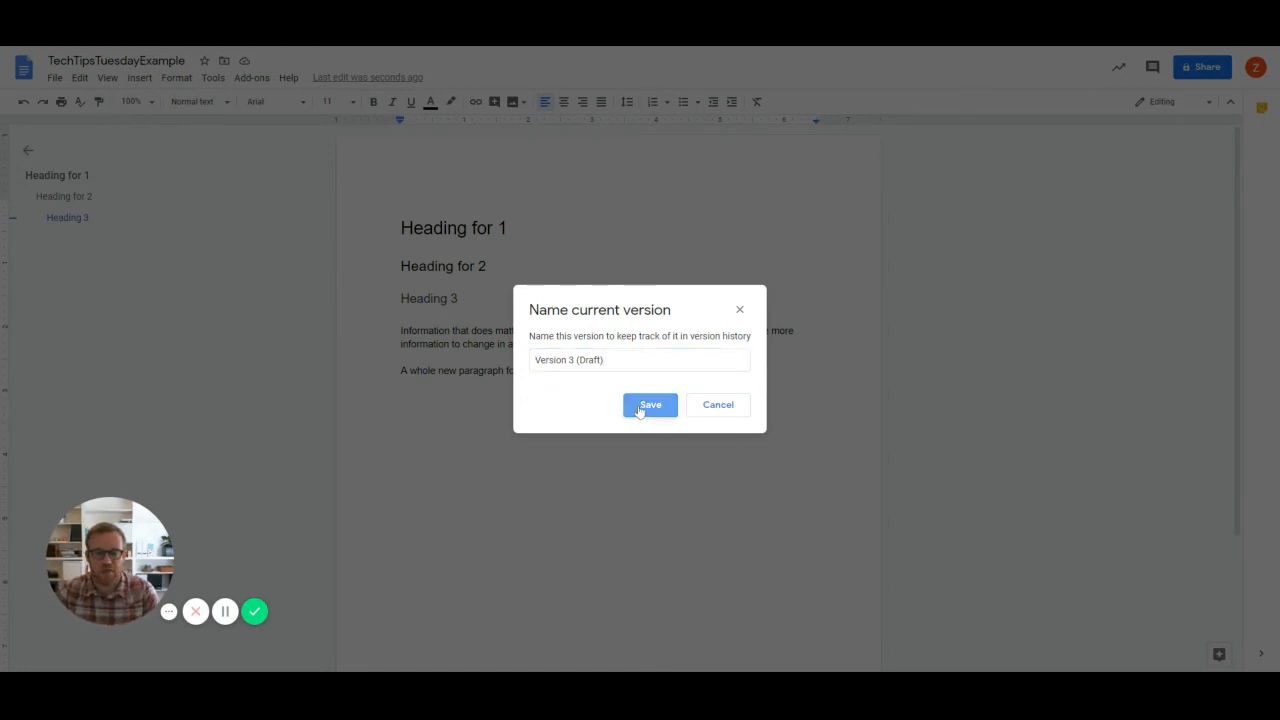
click(650, 404)
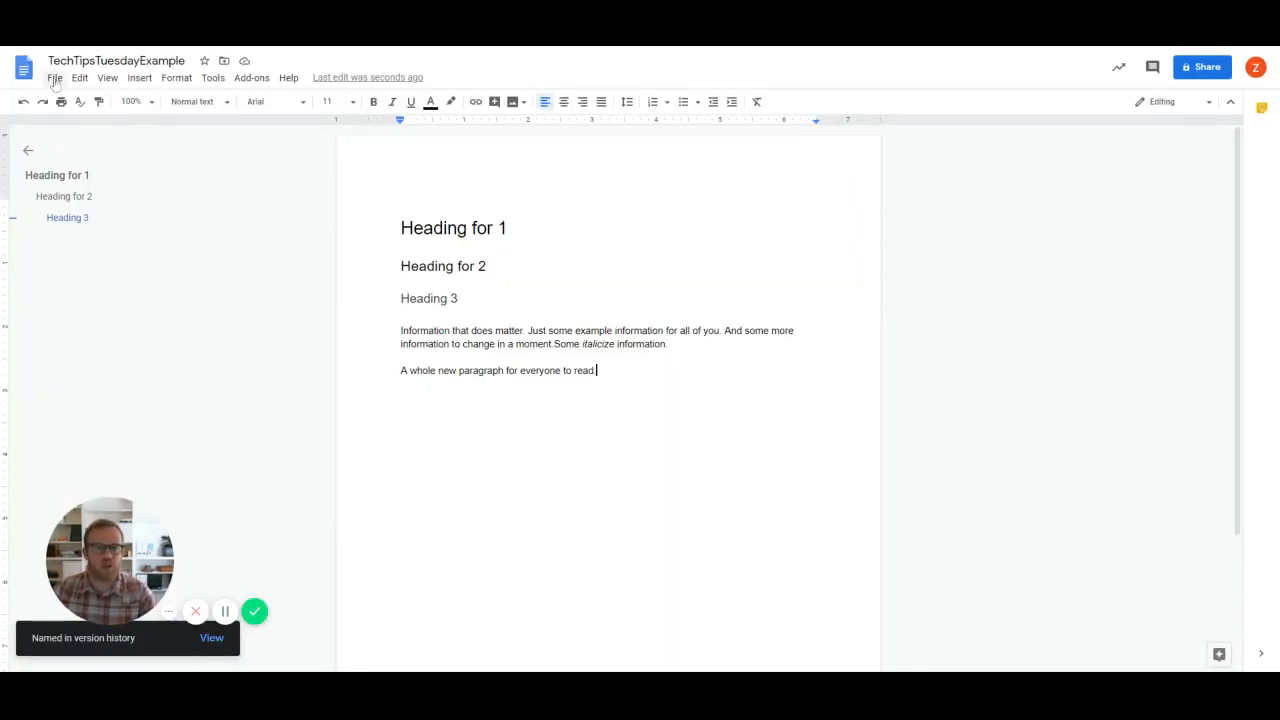
Step: Open version history and preview Original, Version 2 (Draft), then Version 3 (Draft)
click(55, 77)
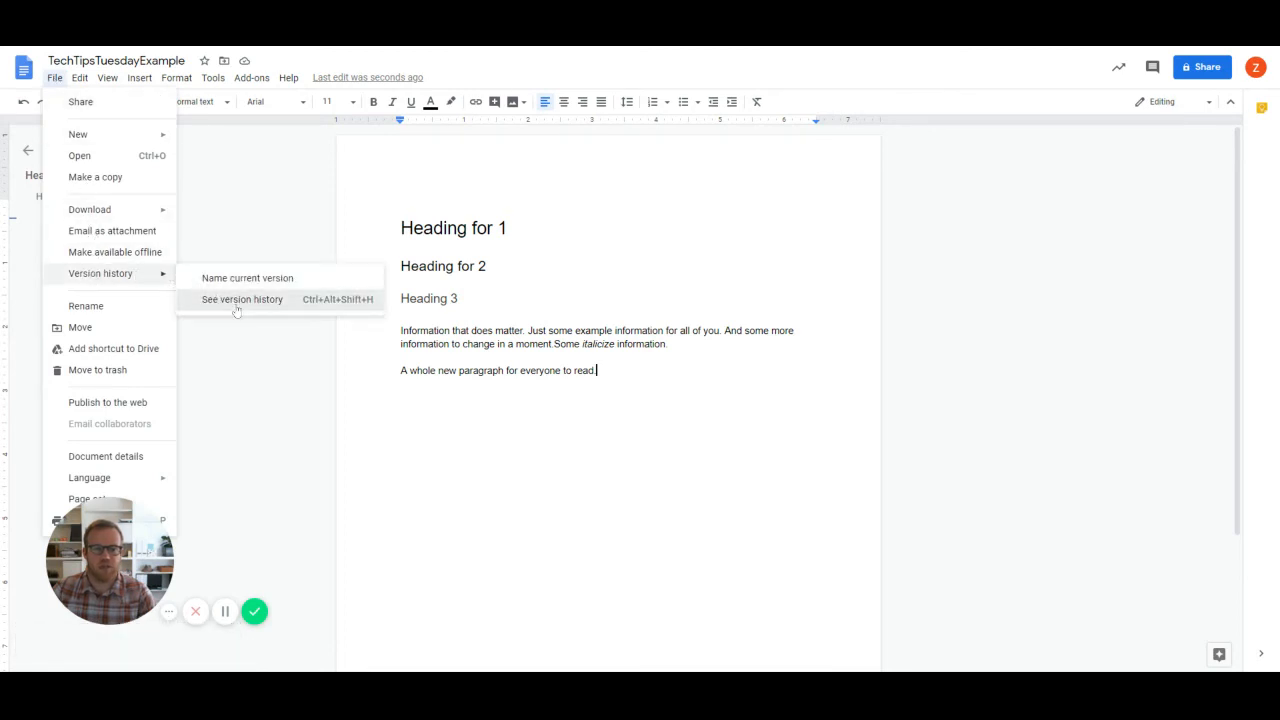
click(241, 299)
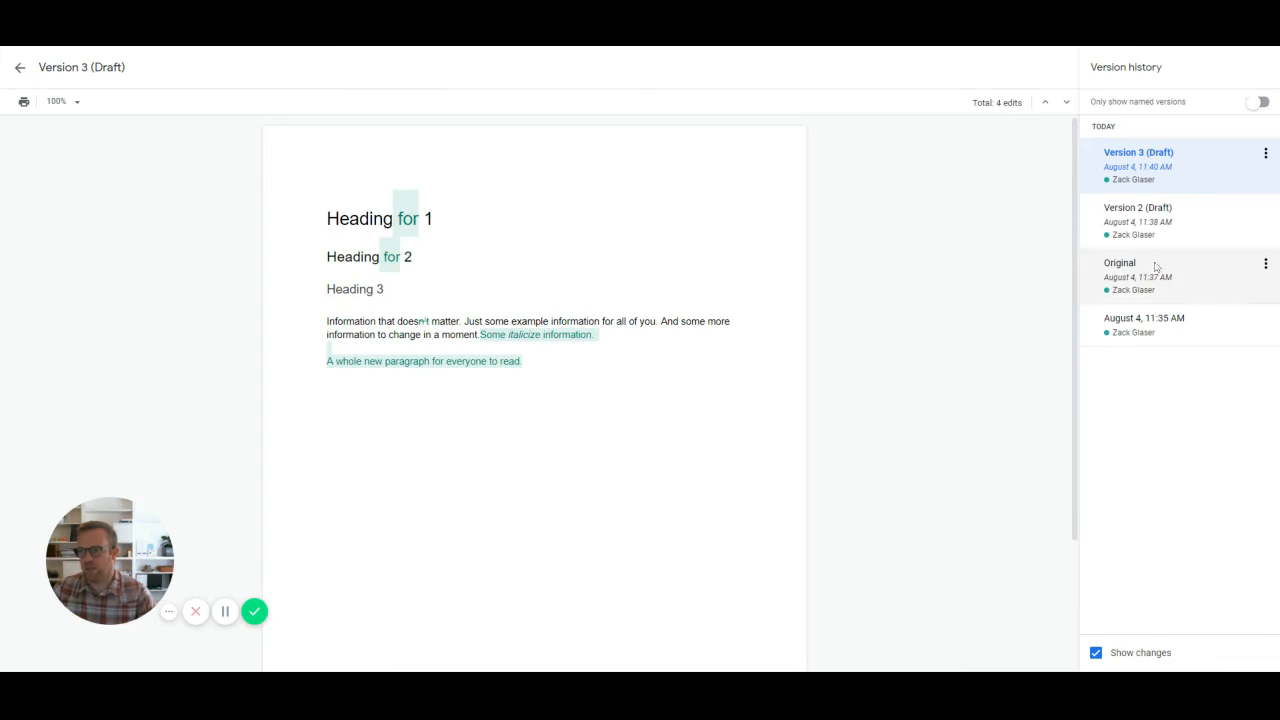
click(1138, 262)
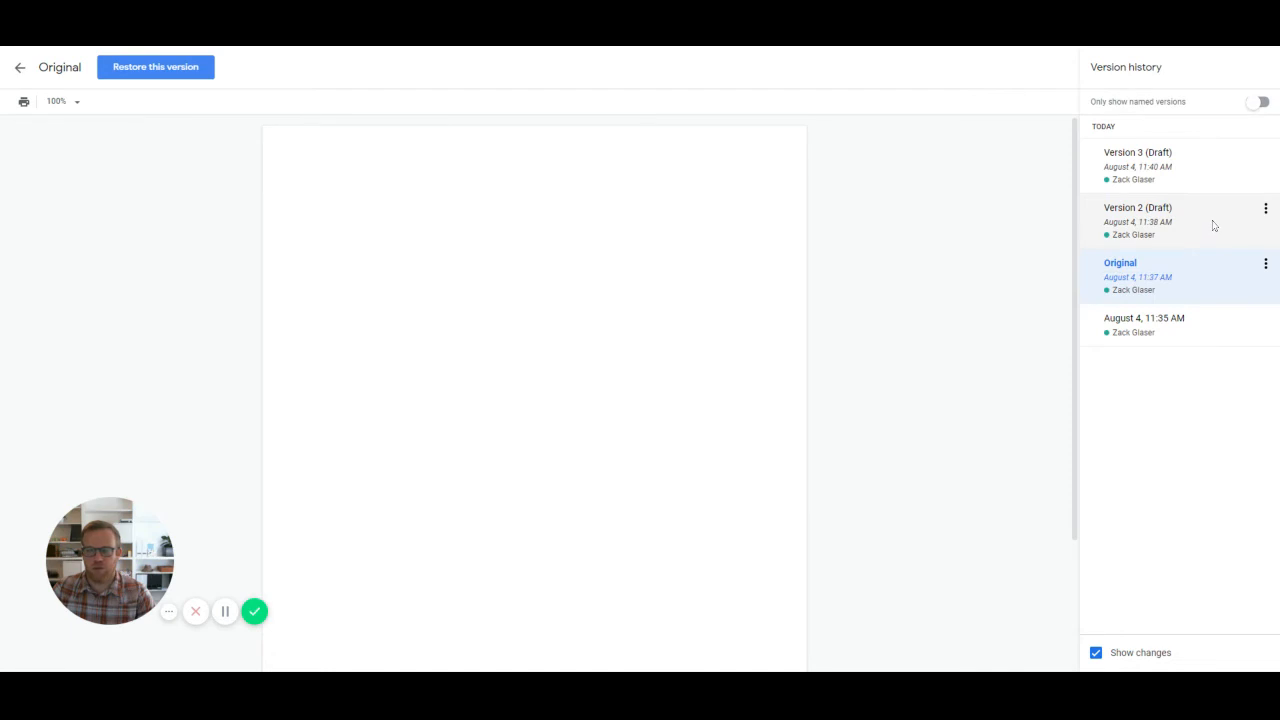
click(1137, 220)
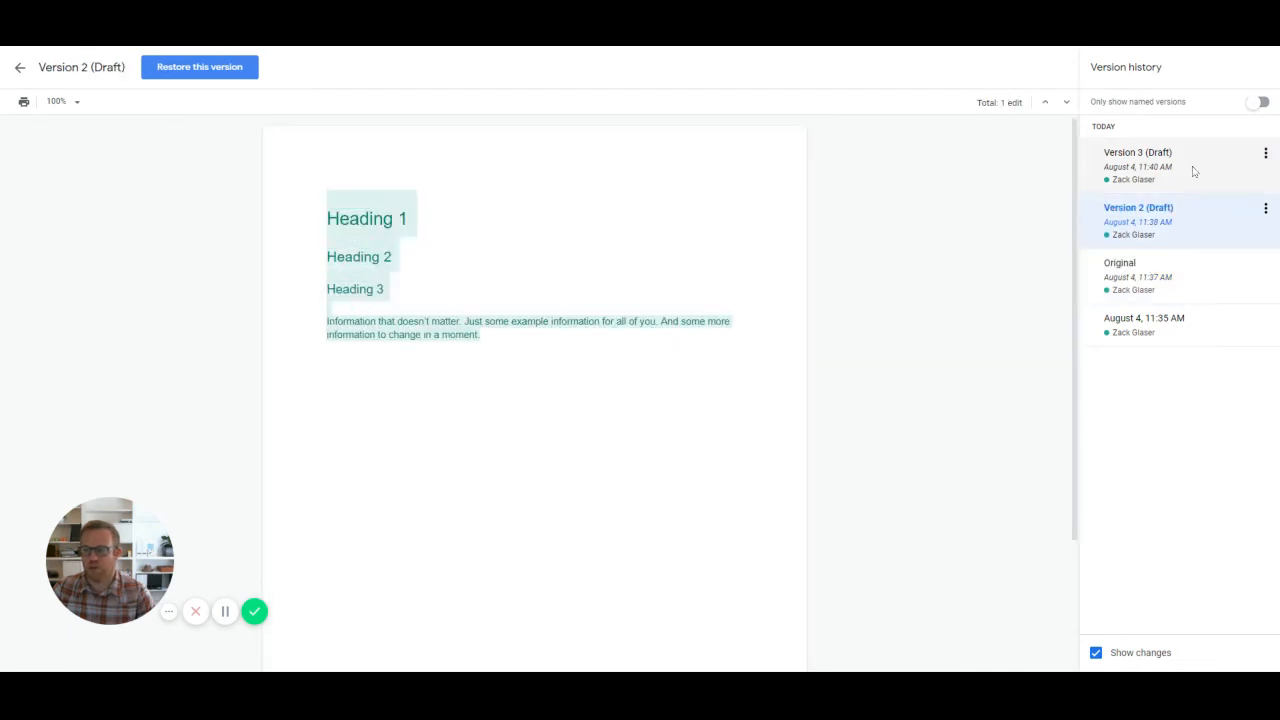
click(1138, 165)
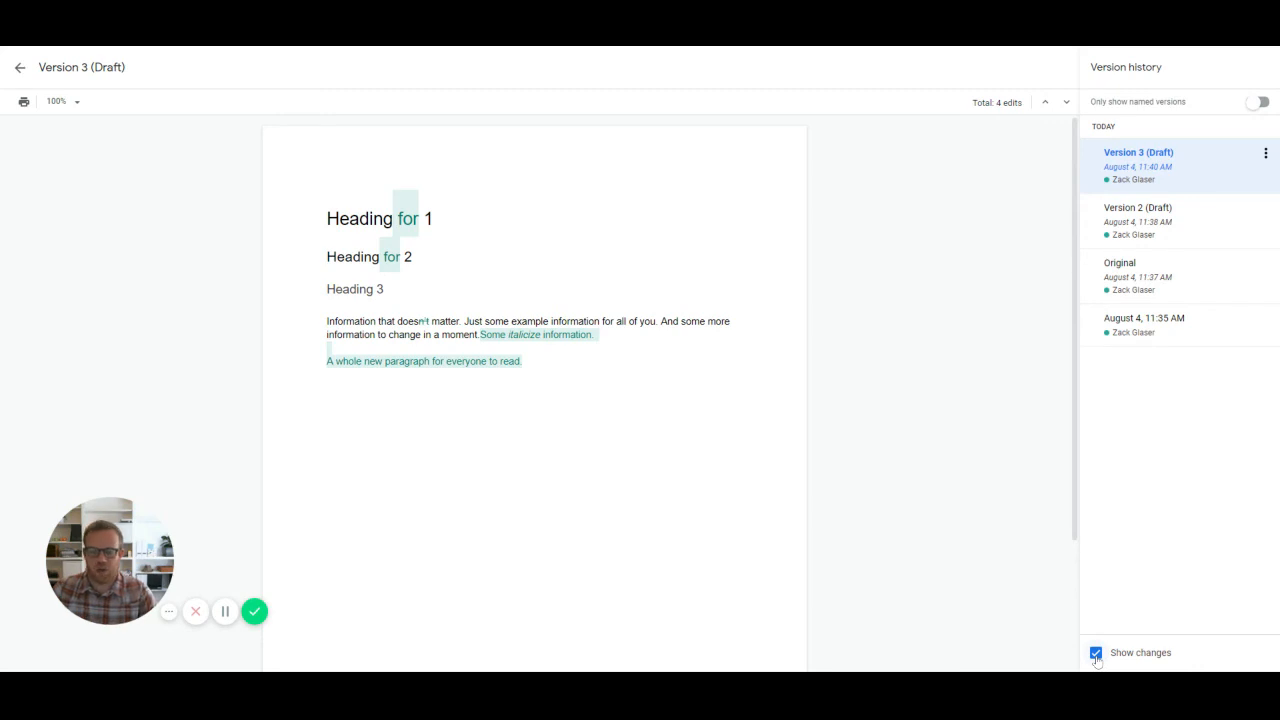
click(1095, 652)
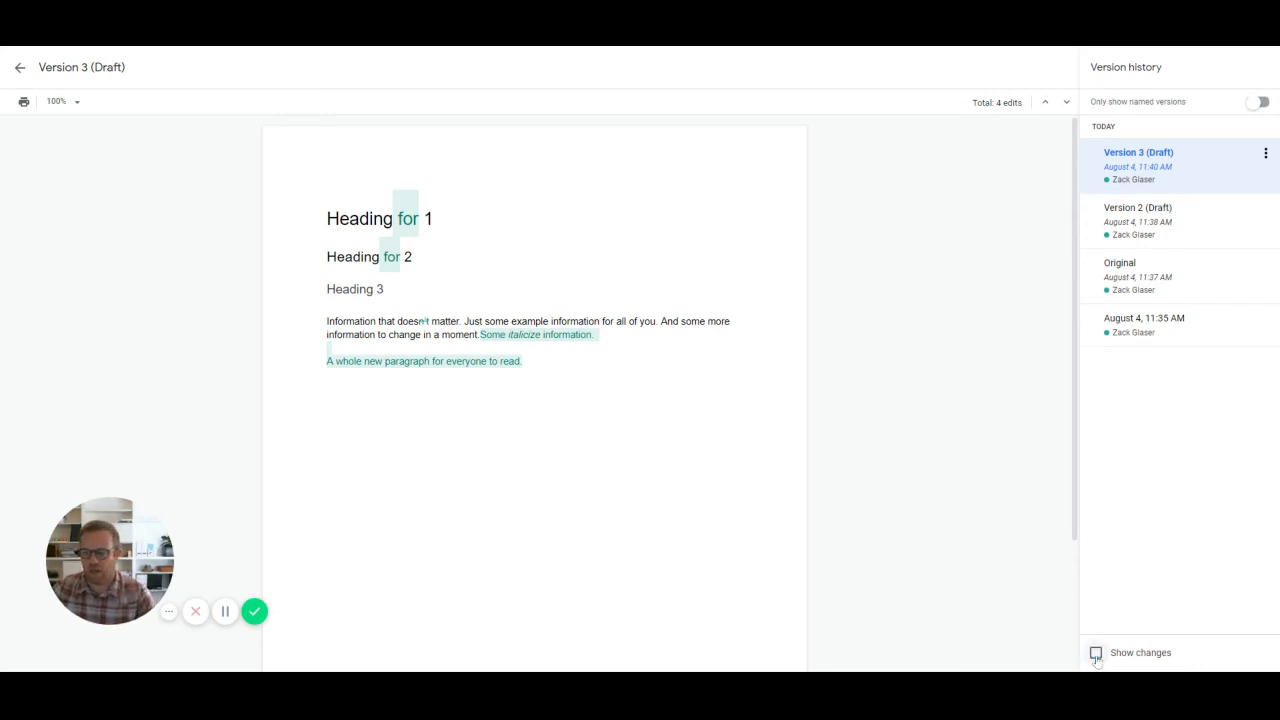
click(1096, 652)
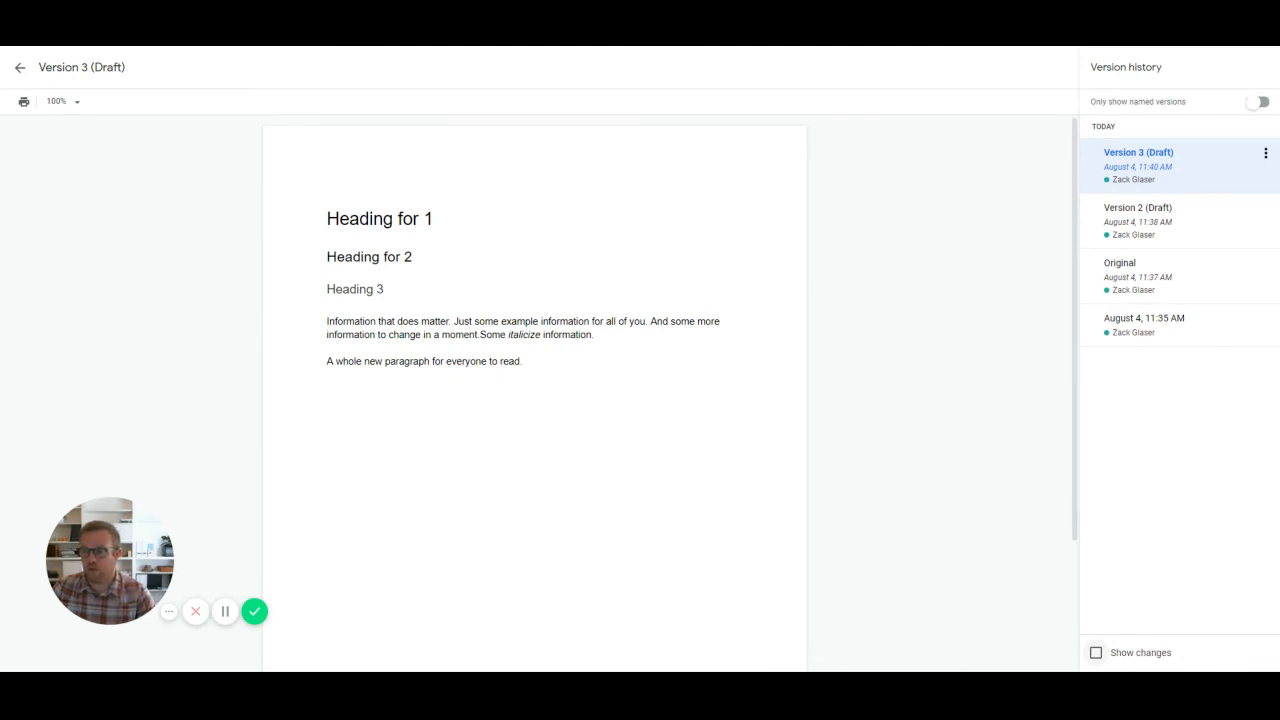
click(1096, 652)
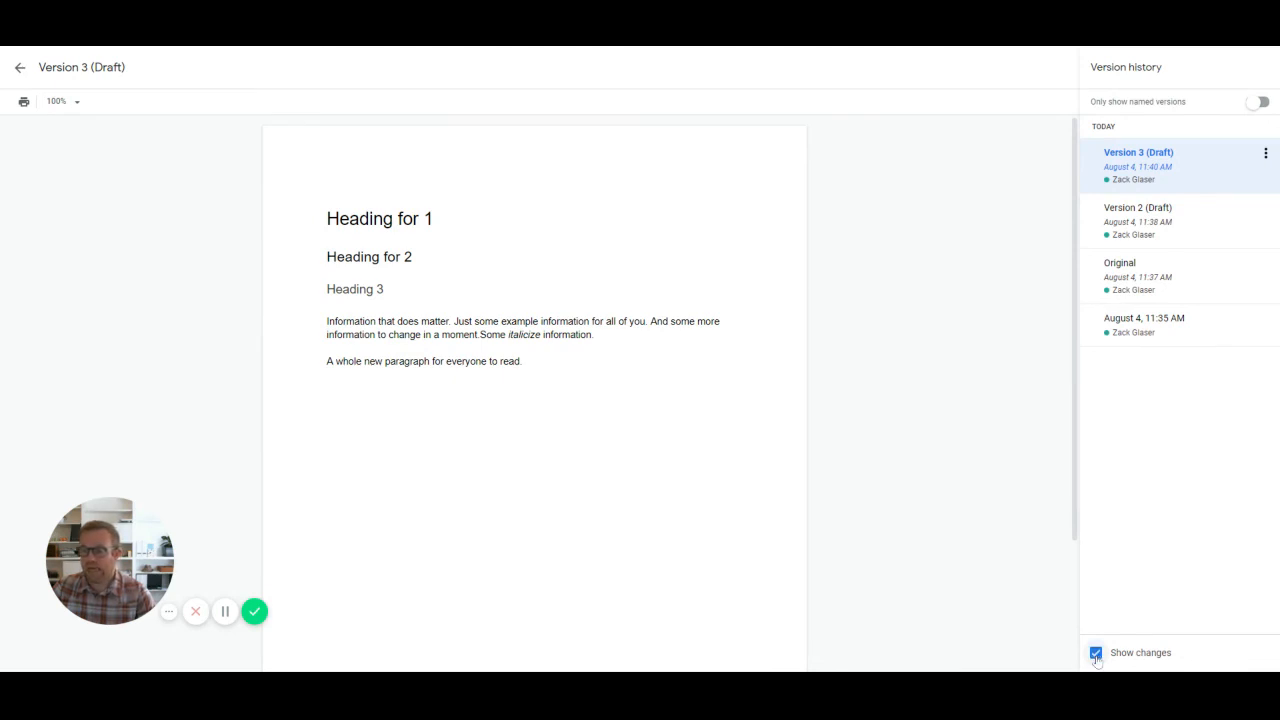
click(1096, 652)
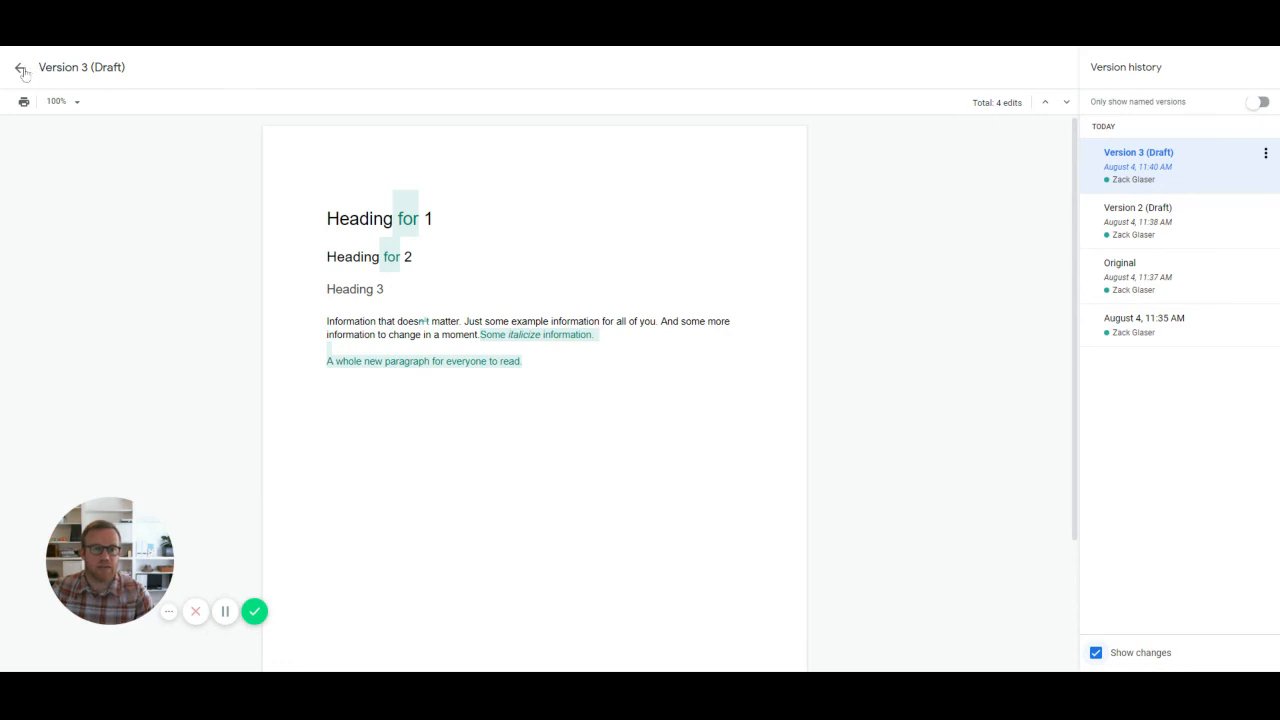
Step: Exit version history back to the Version 3 document and open the File menu
click(22, 67)
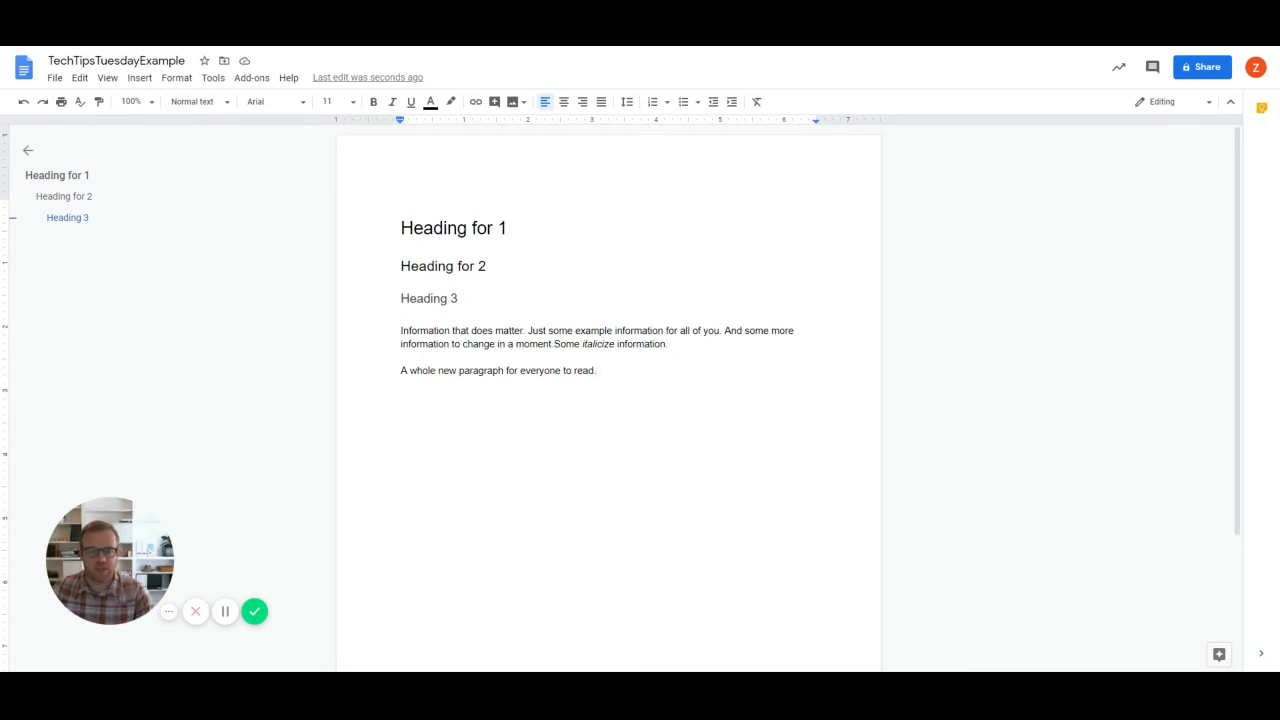
click(54, 77)
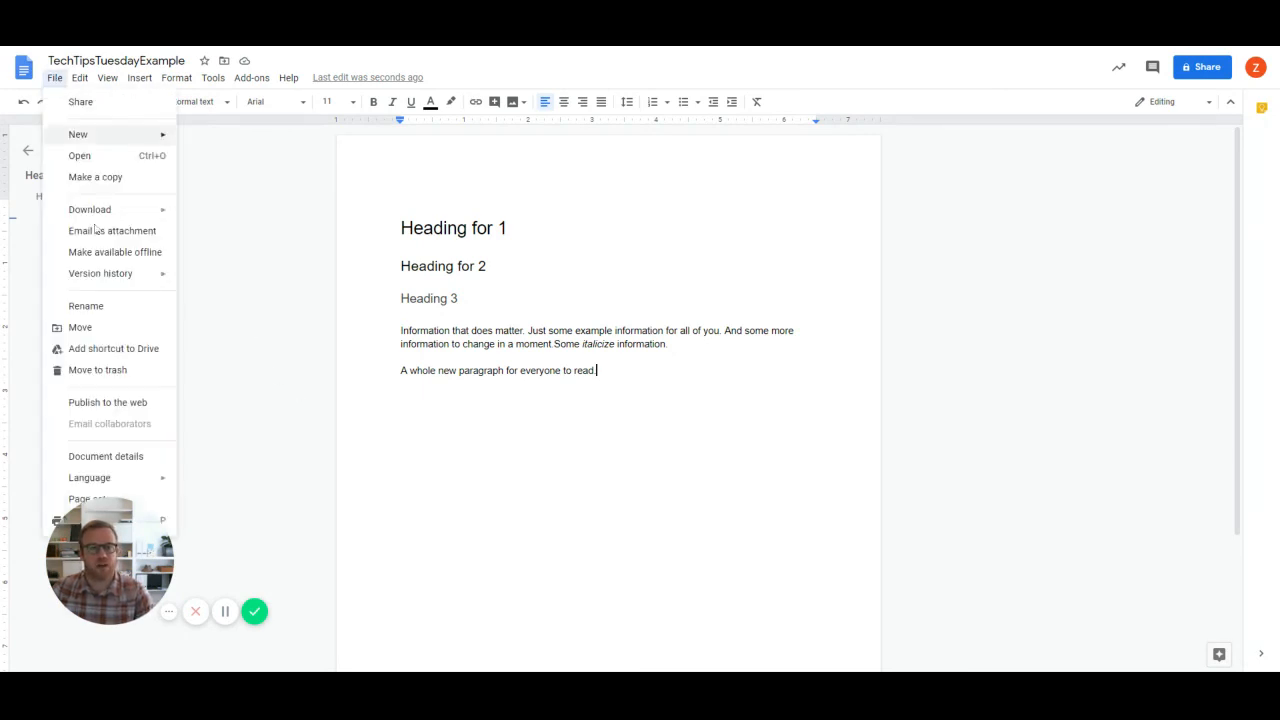
mouse_move(100, 273)
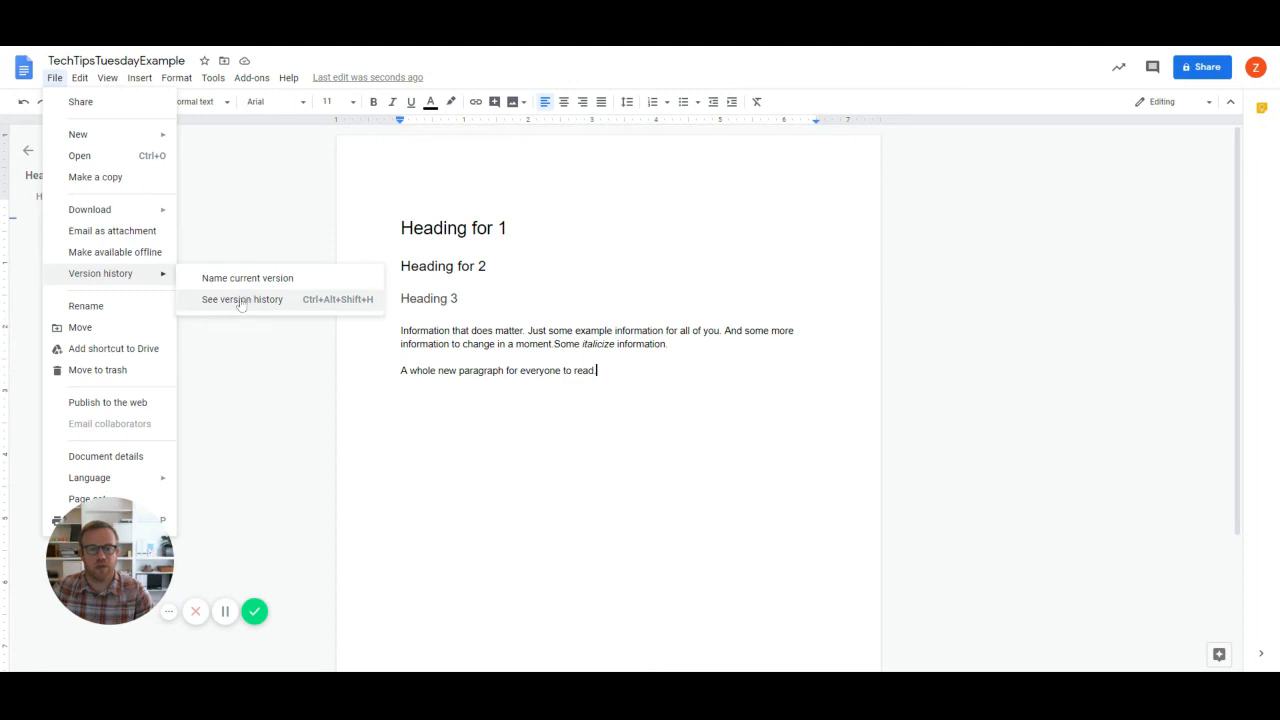
Step: Open See version history to preview Version 2 (Draft)
click(241, 299)
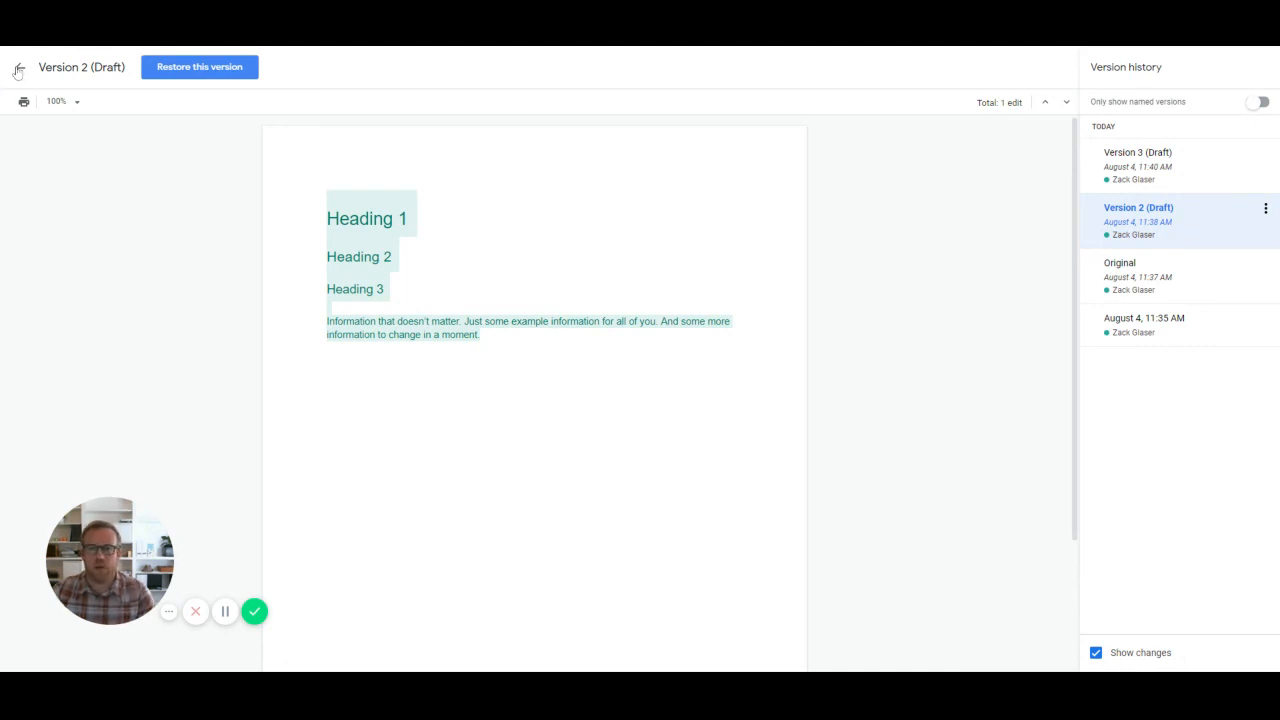
Step: Leave version history without restoring, keeping the Version 3 content
click(17, 67)
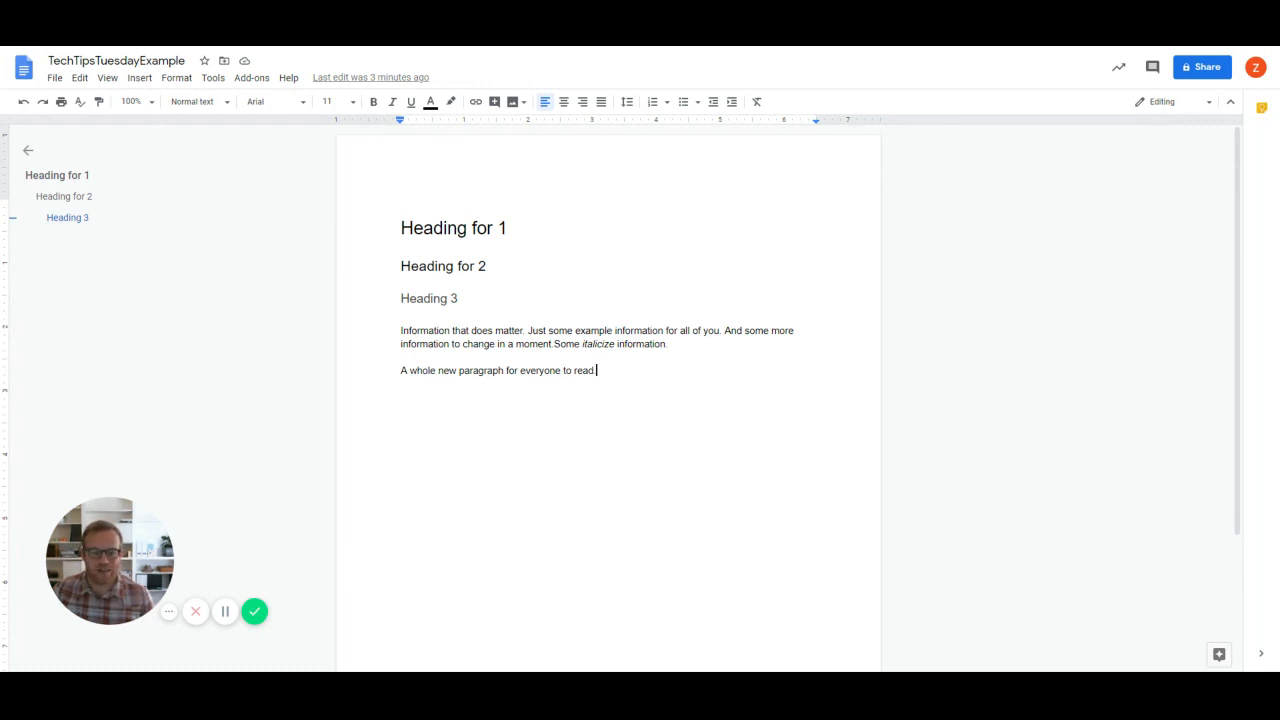
mouse_move(255, 611)
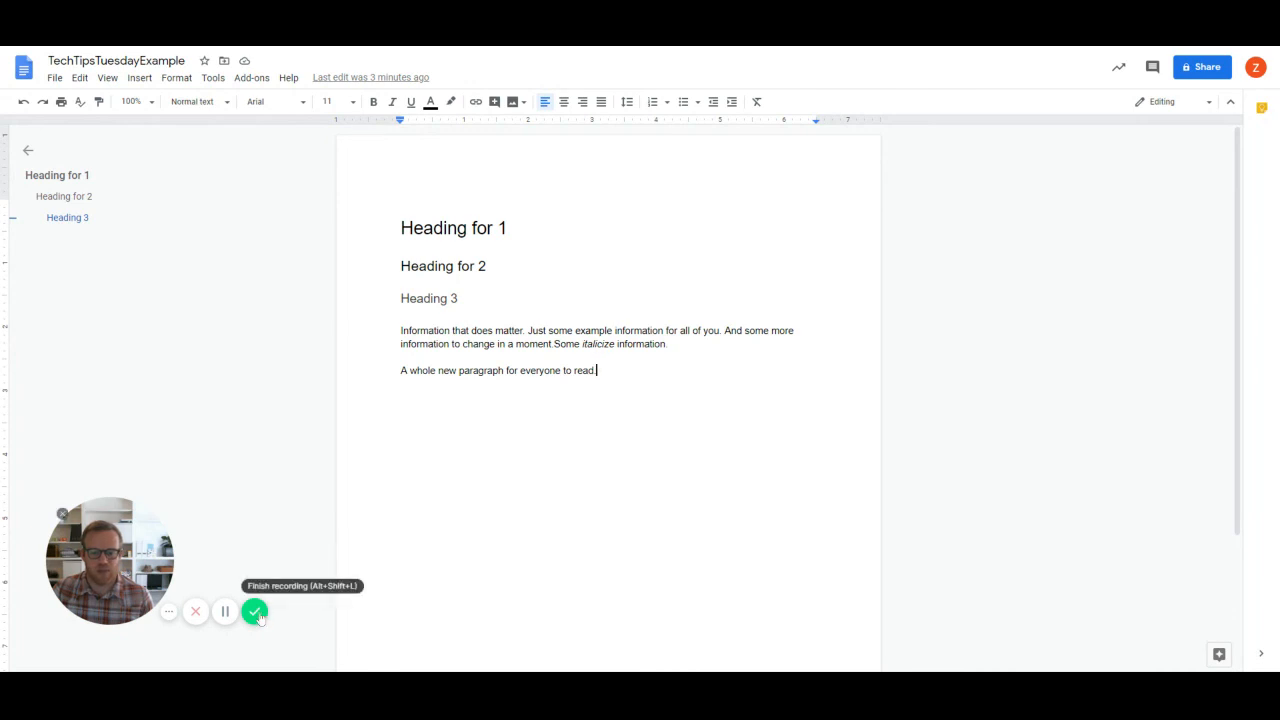